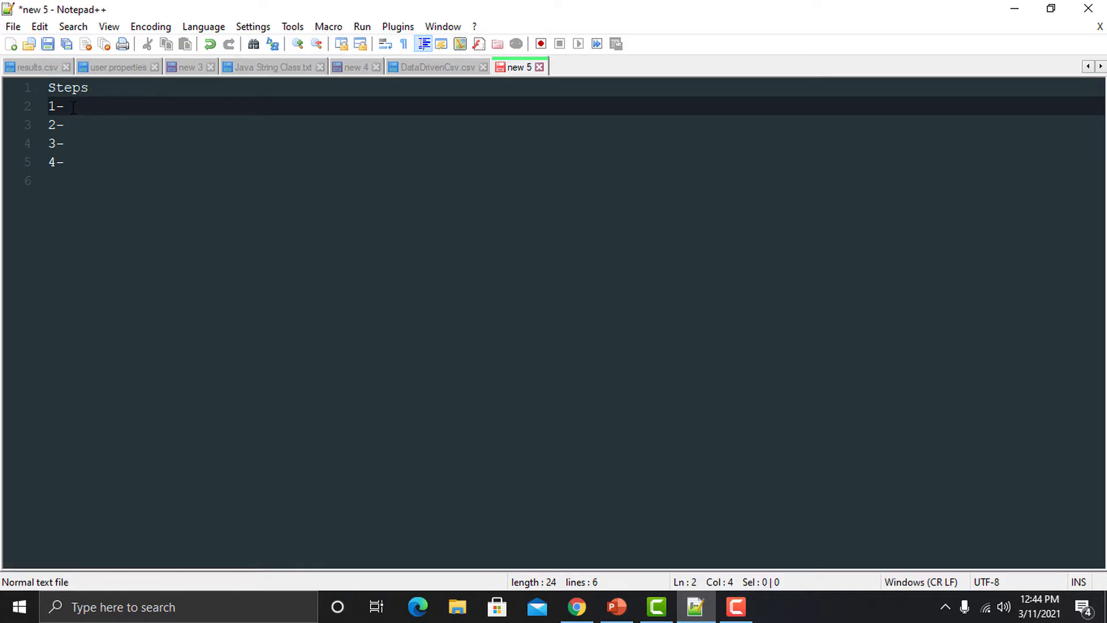
- Write steps 1-2: download Java and set up the environment variables for Java
text(Download Java)
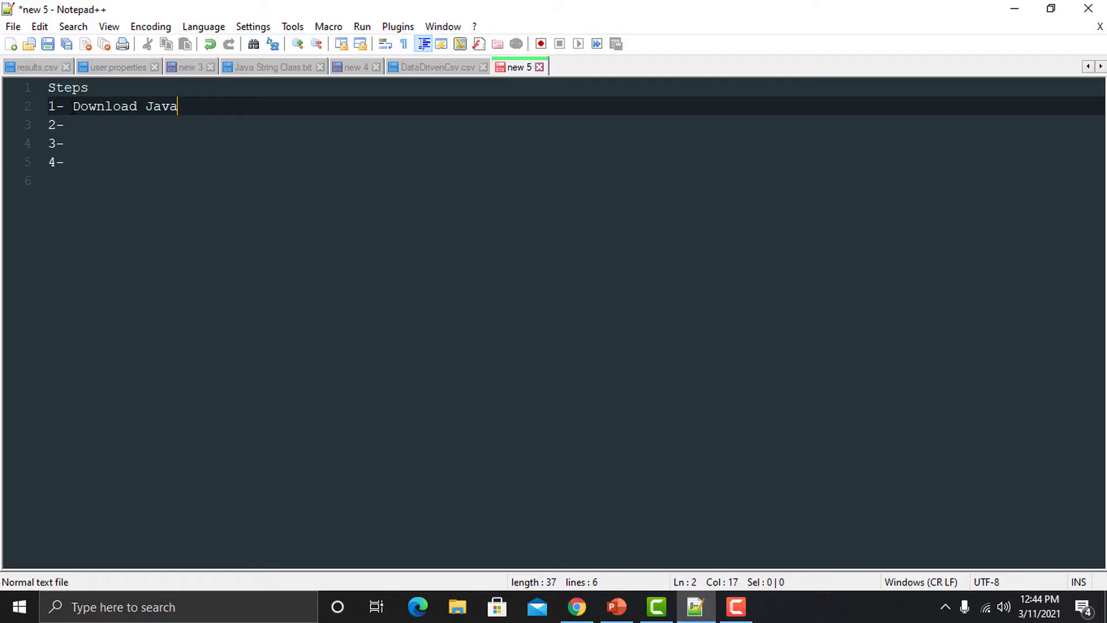
text(s)
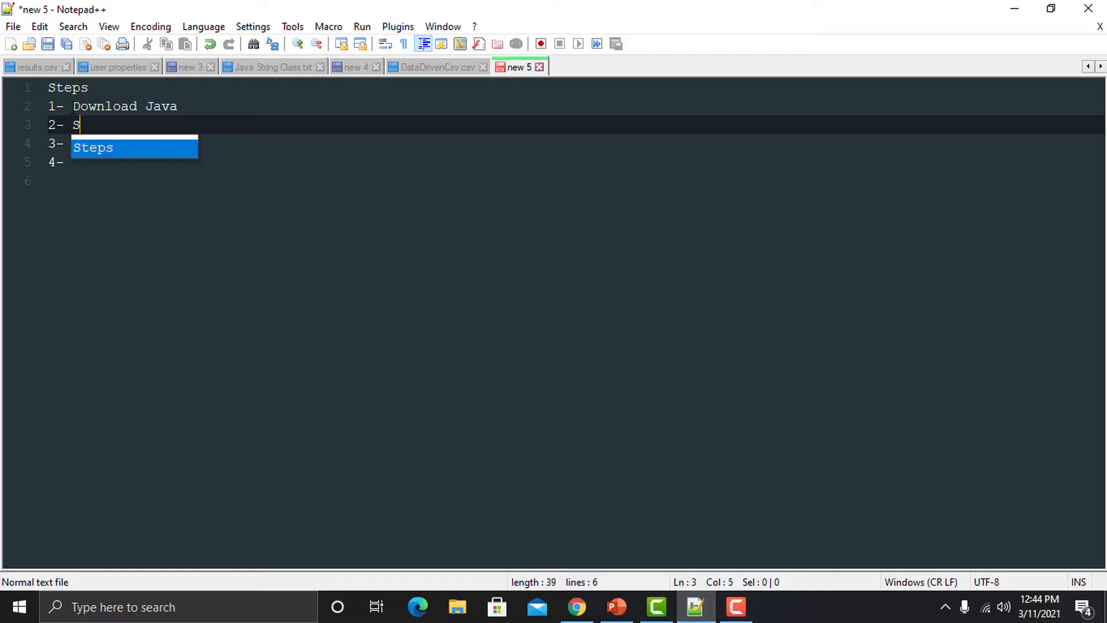
text(er)
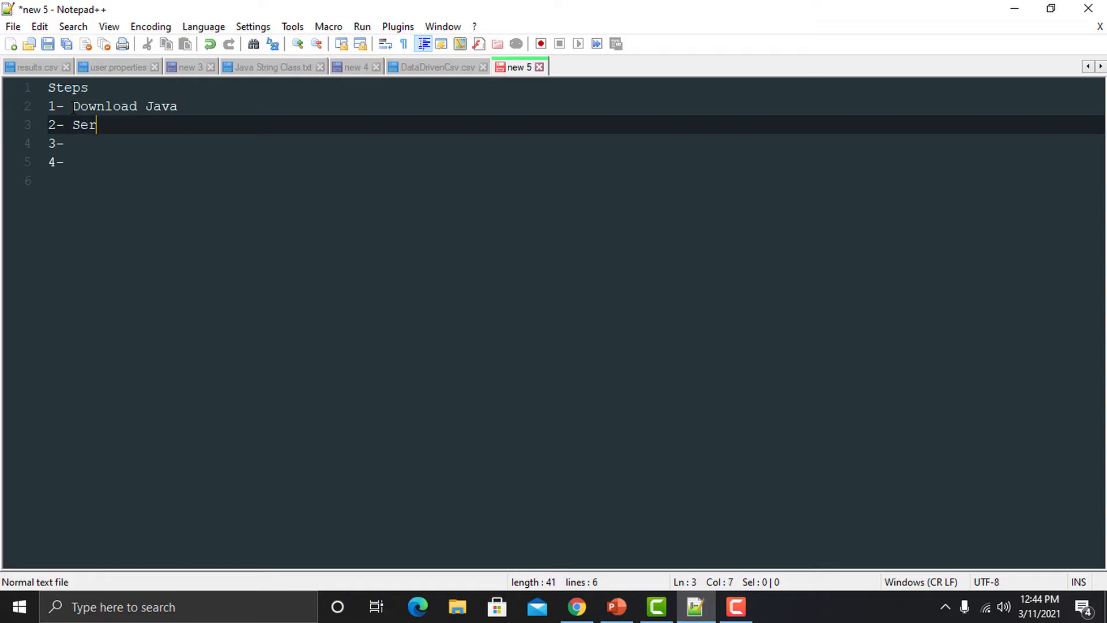
text(t)
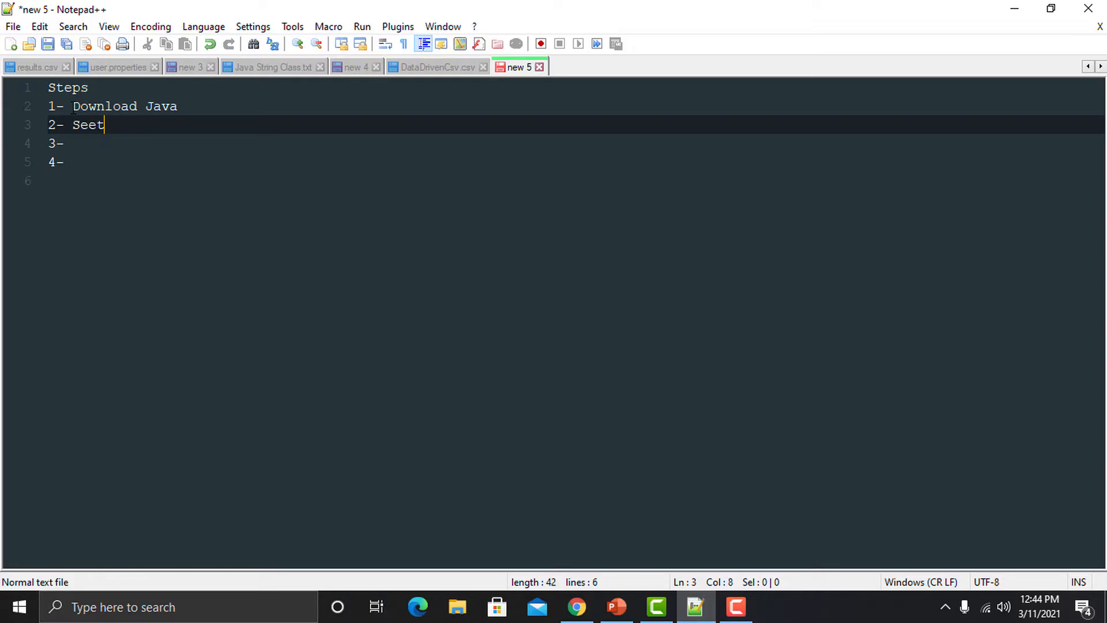
key(Backspace)
text(tup enviro)
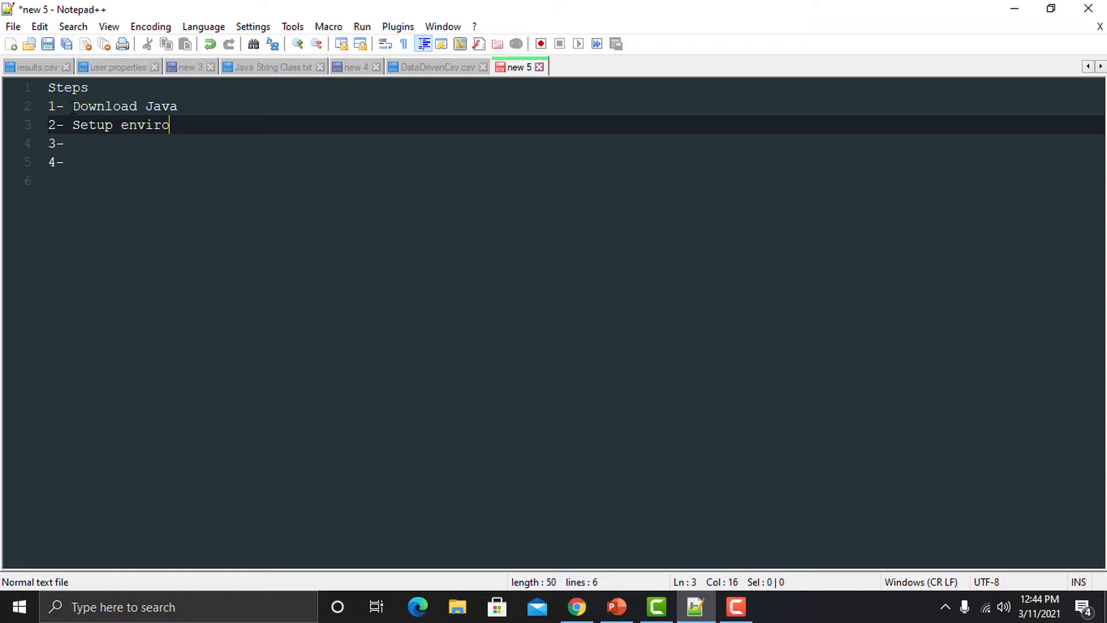
text(nment v)
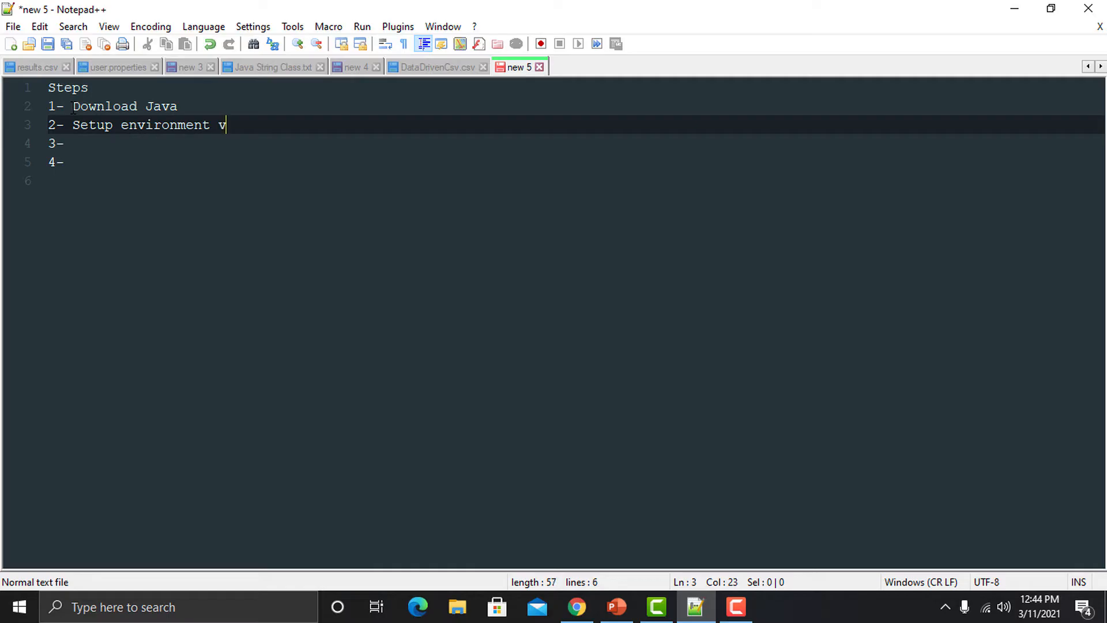
text(ariables)
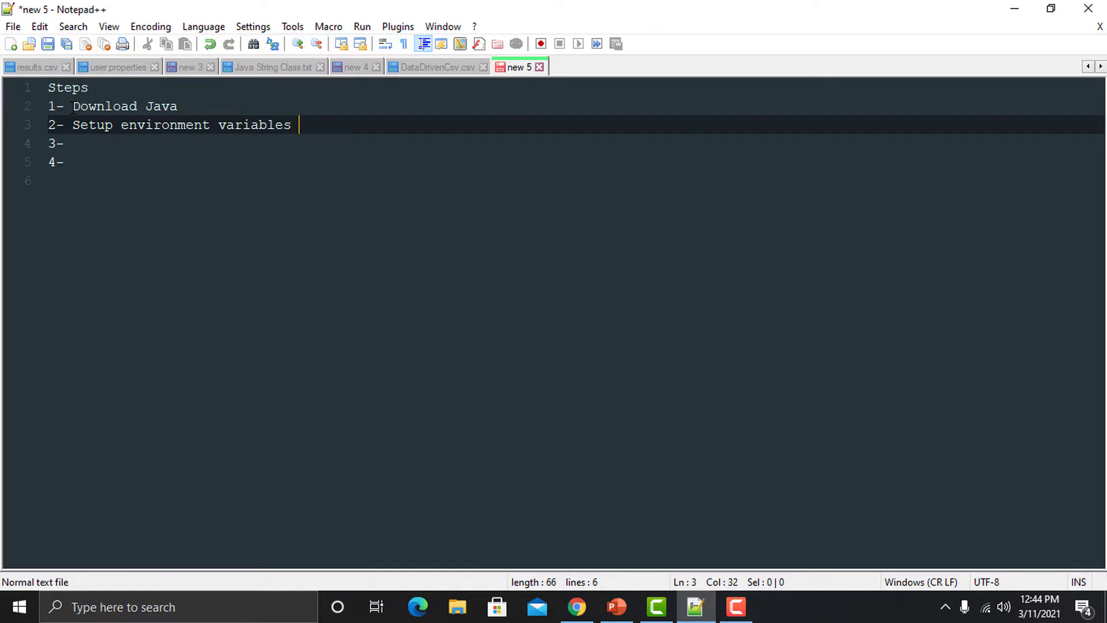
text(for Java)
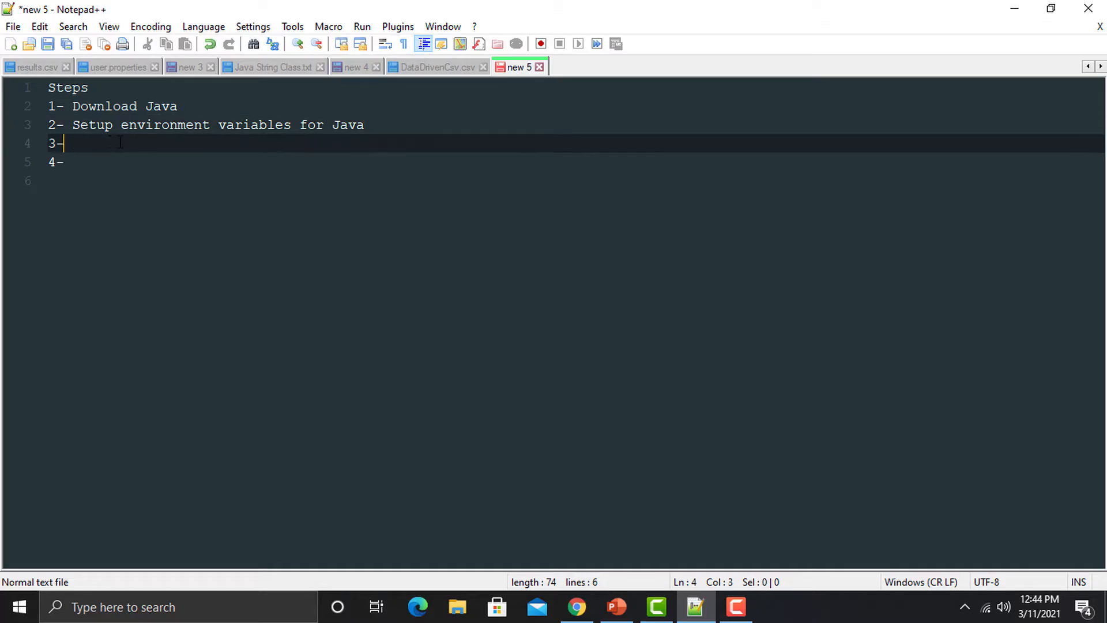
- Write steps 3-5: verify Java is working properly, download Jmeter, and run Jmeter
text(Verify that)
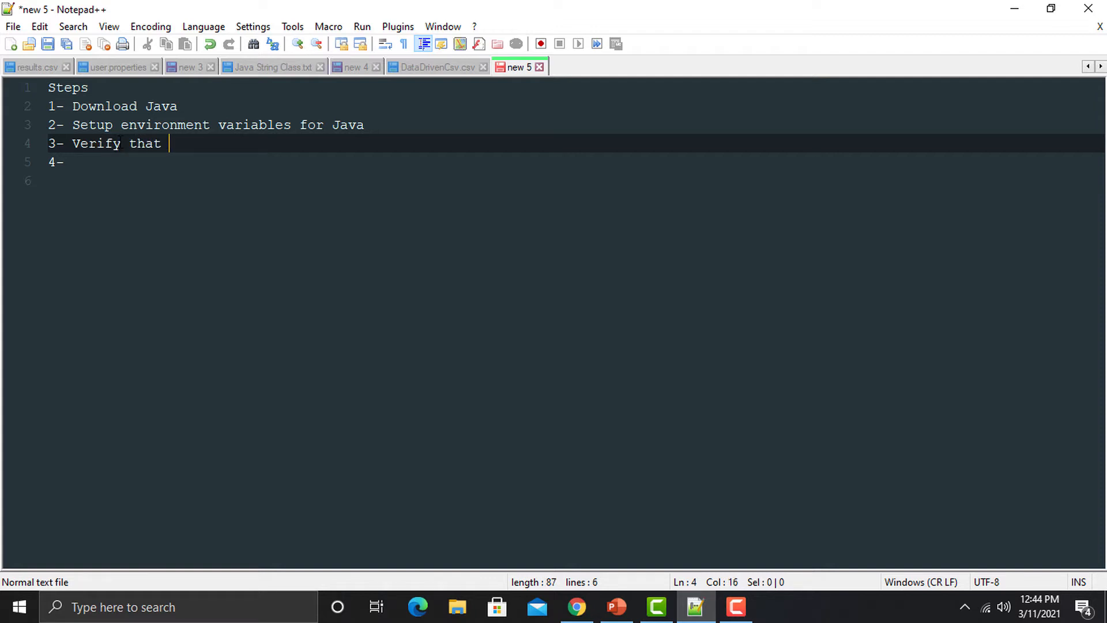
text(java is installed and)
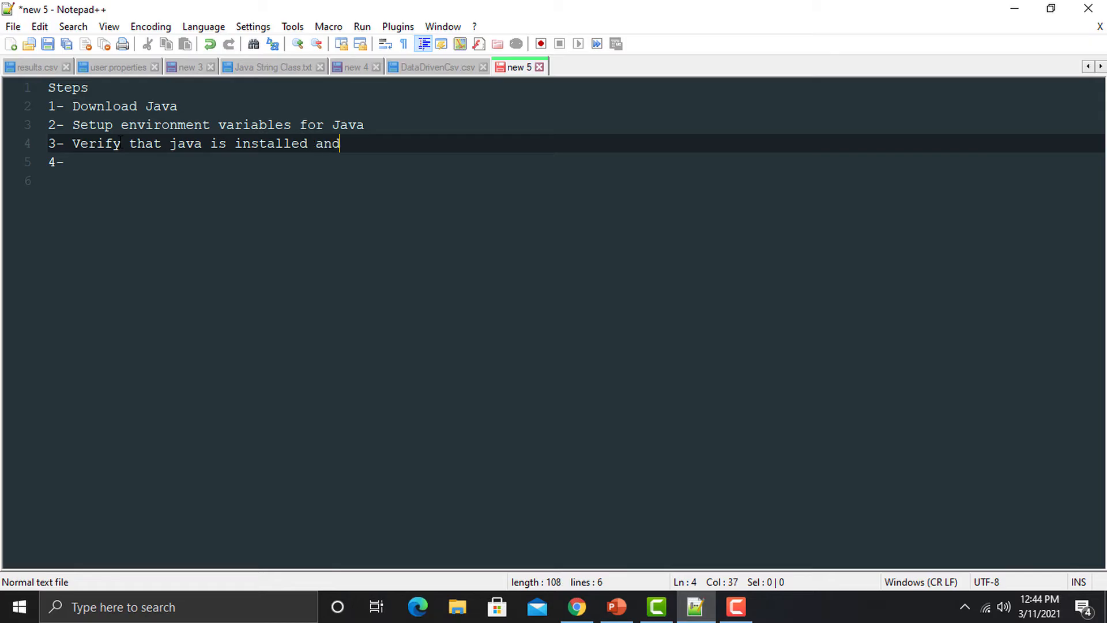
text(working p)
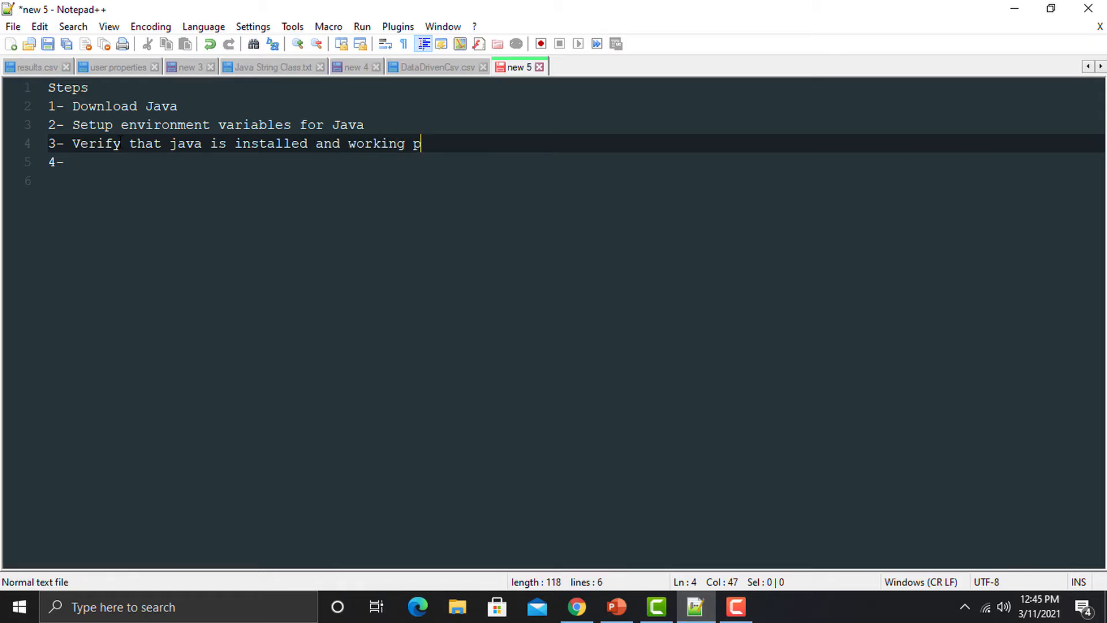
text(roperly)
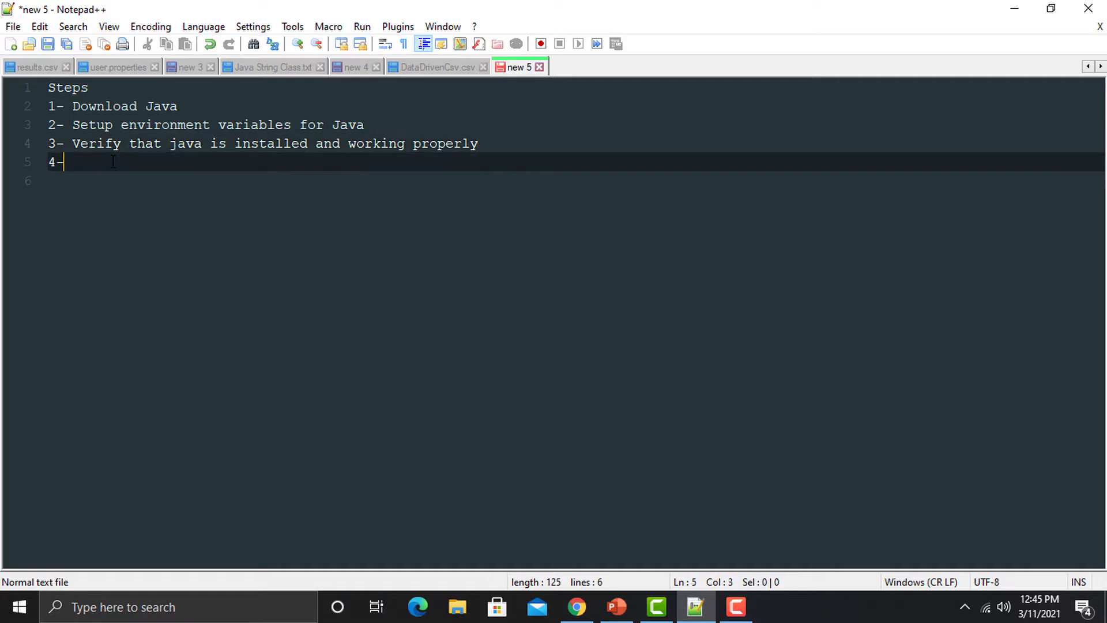
text(Download)
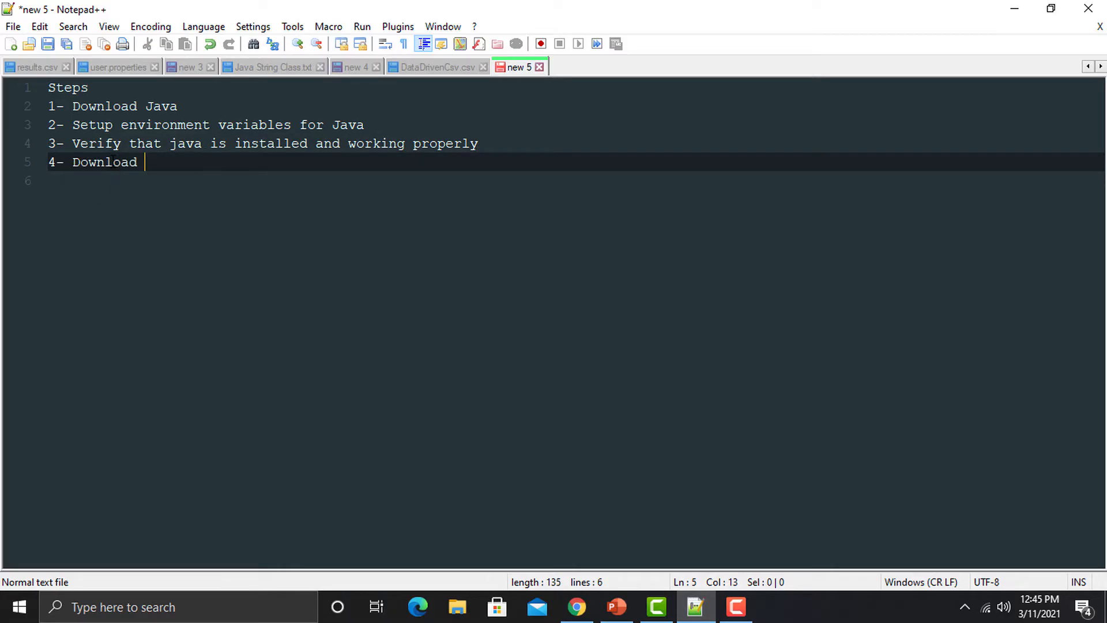
text(Jmeter)
click(569, 180)
text(5-)
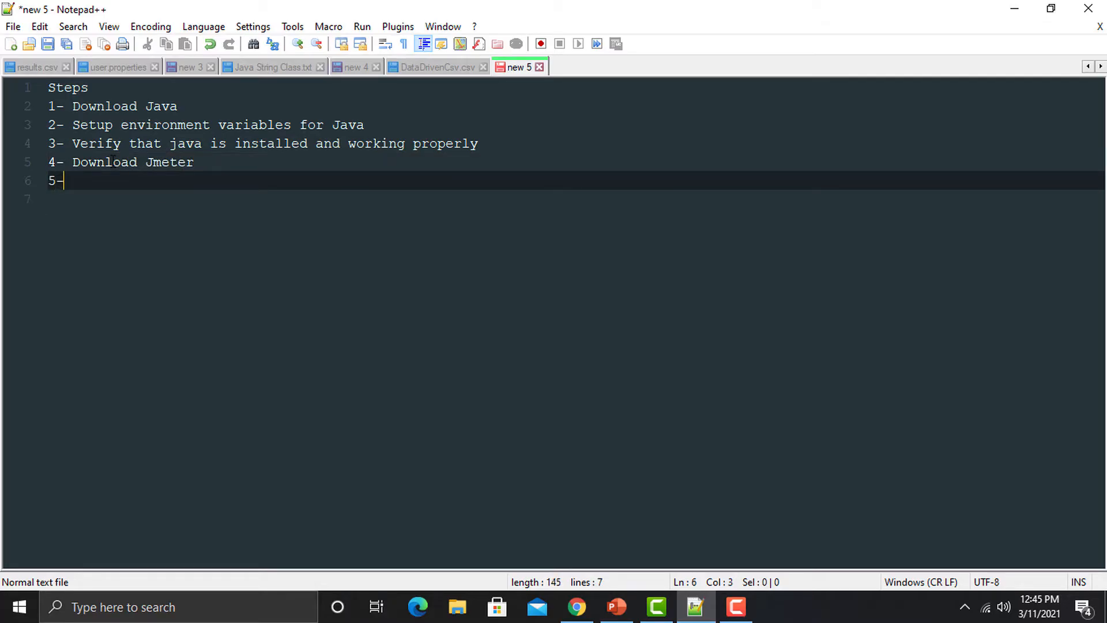
text(Run)
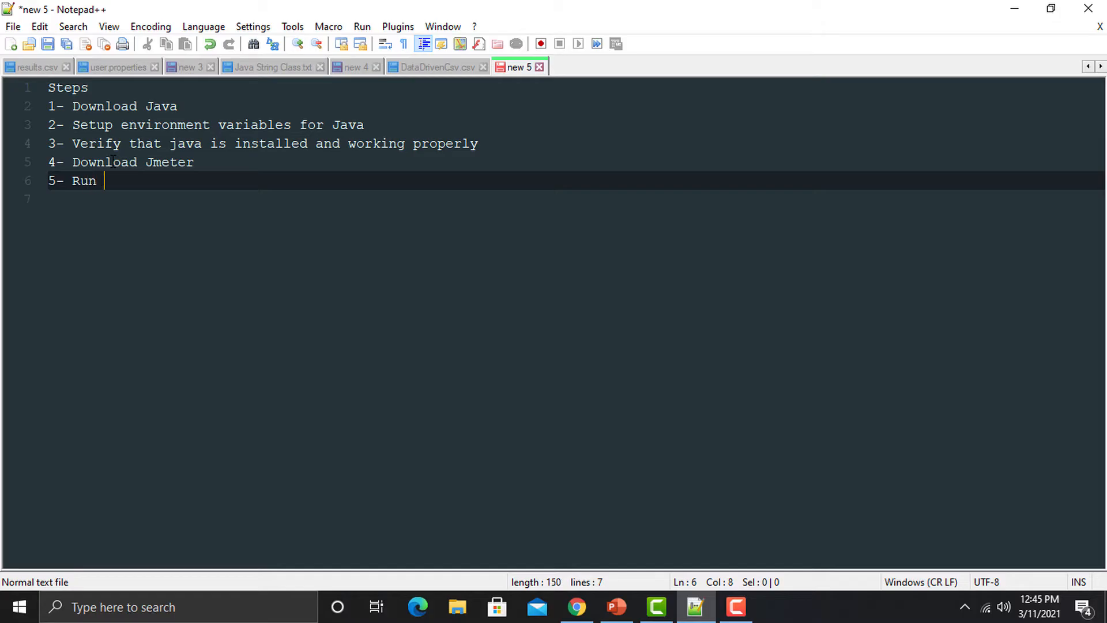
text(Jmeter)
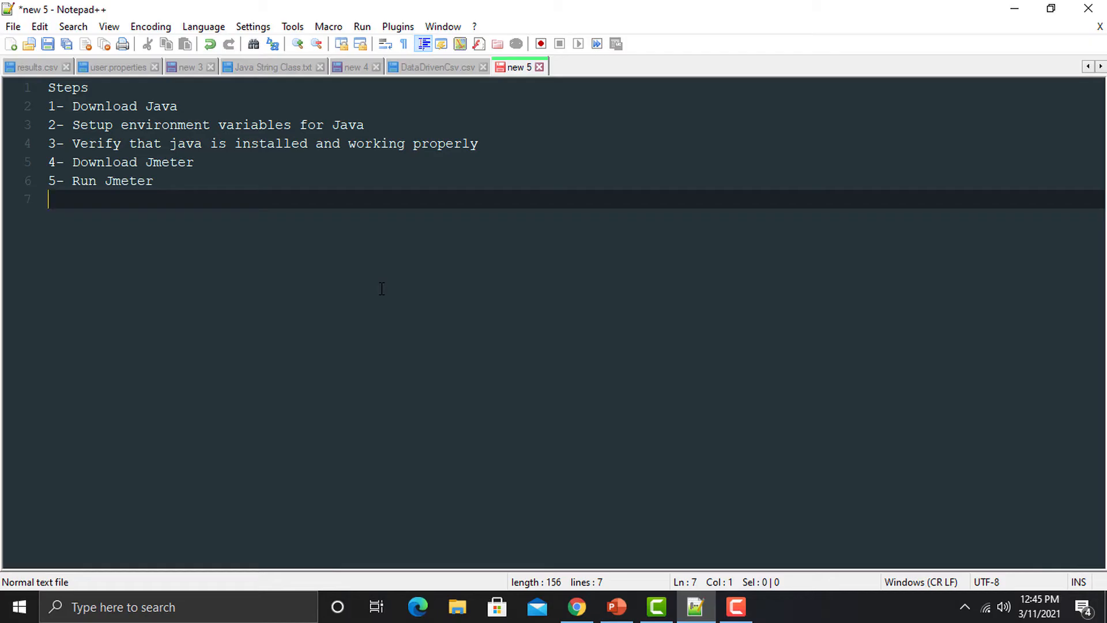
mouse_move(522, 474)
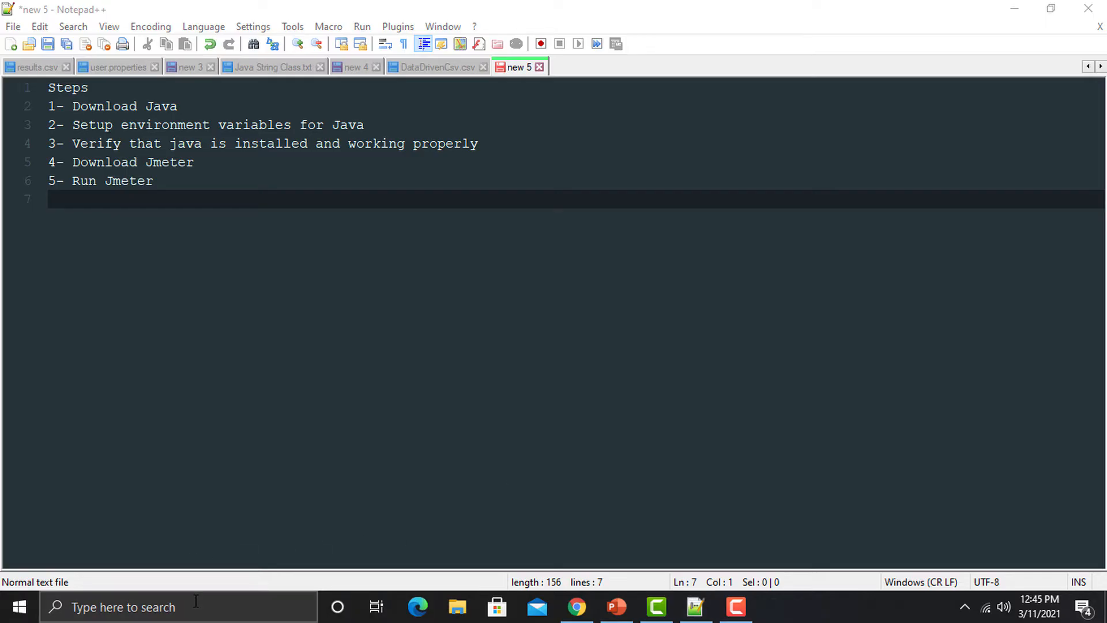
- Search the taskbar for 'environment', correcting the misspelled 'envio' along the way
text(envionmen)
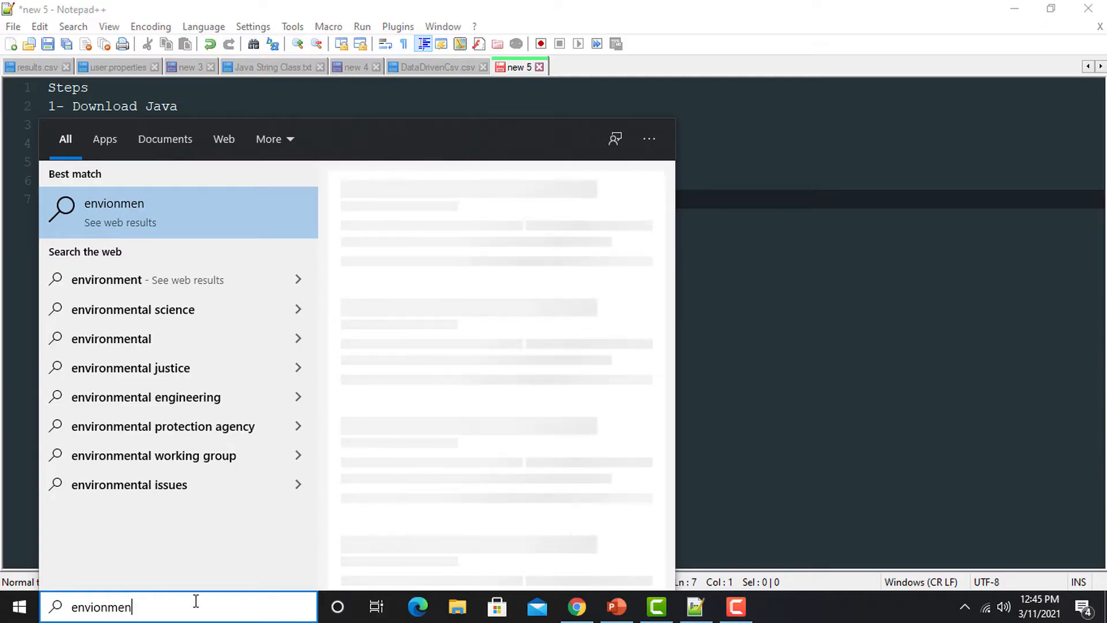
key(backspace)
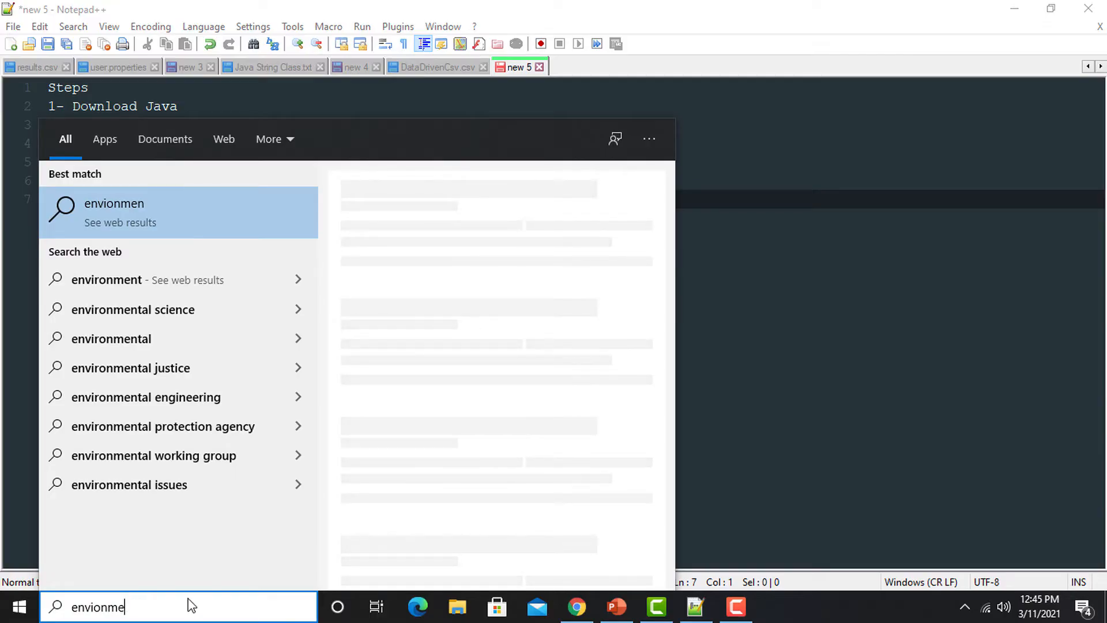
key(Backspace)
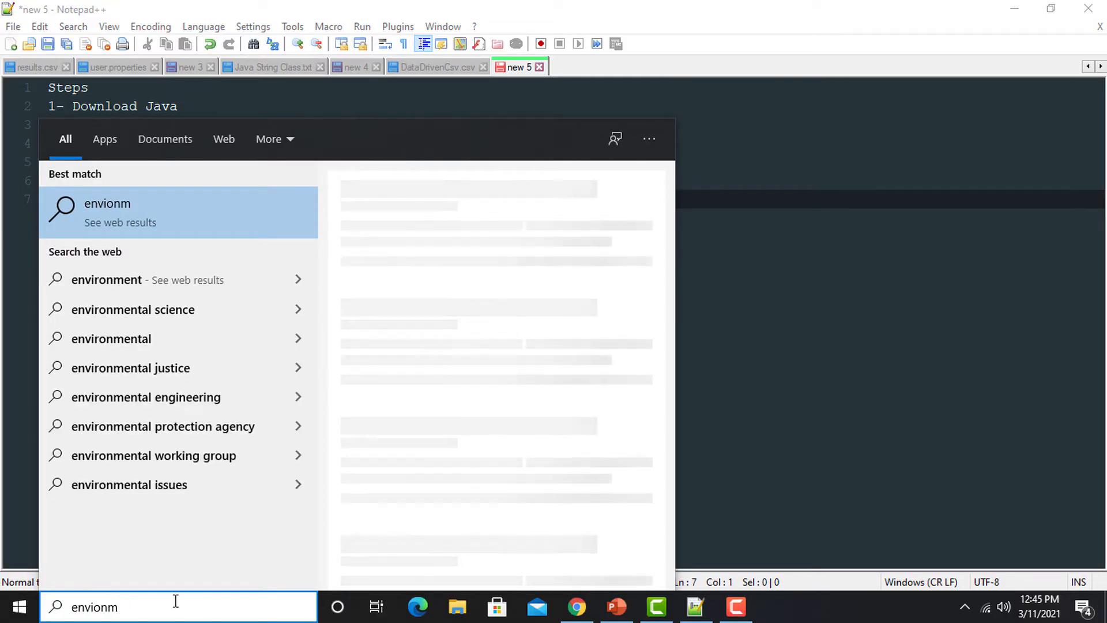
key(Backspace)
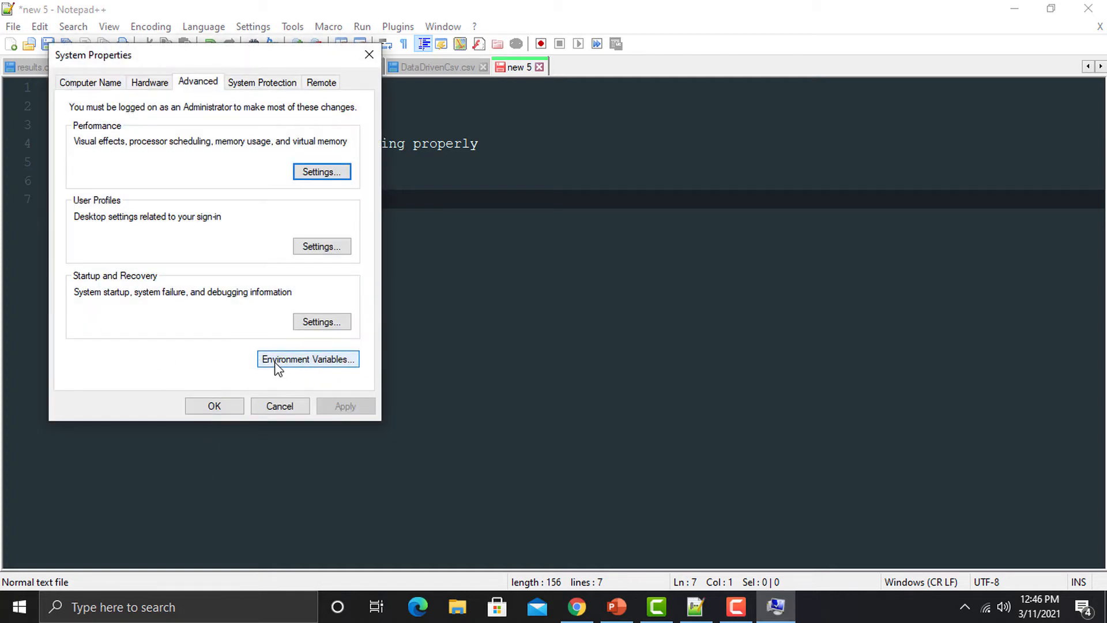
- Bring up the Environment Variables window and scroll through the system variables including JAVA_HOME
click(307, 359)
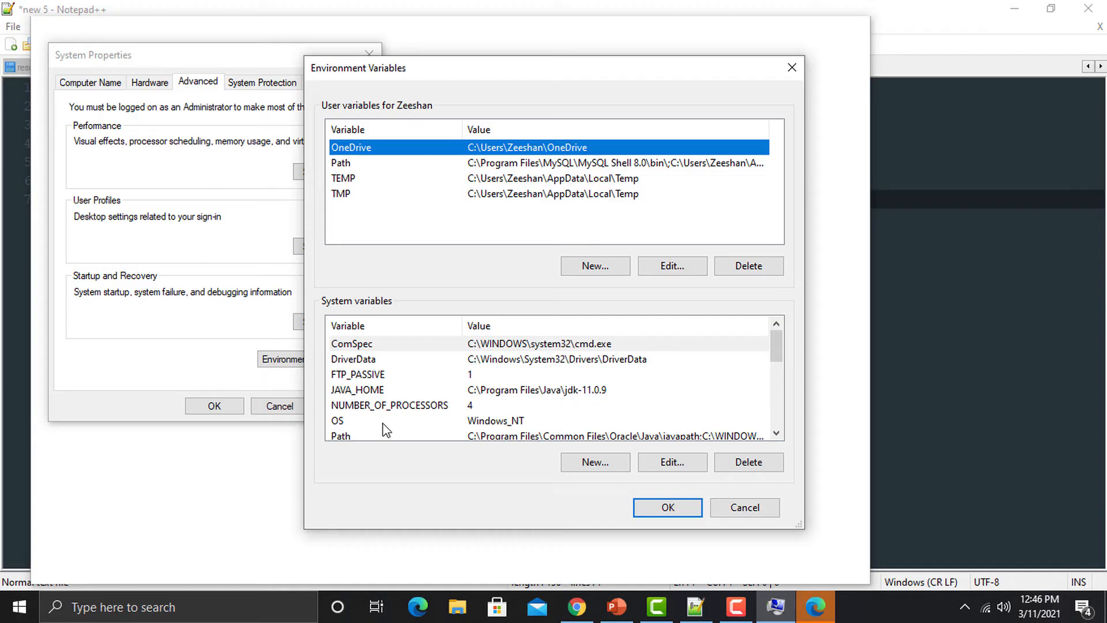
scroll(down, 3)
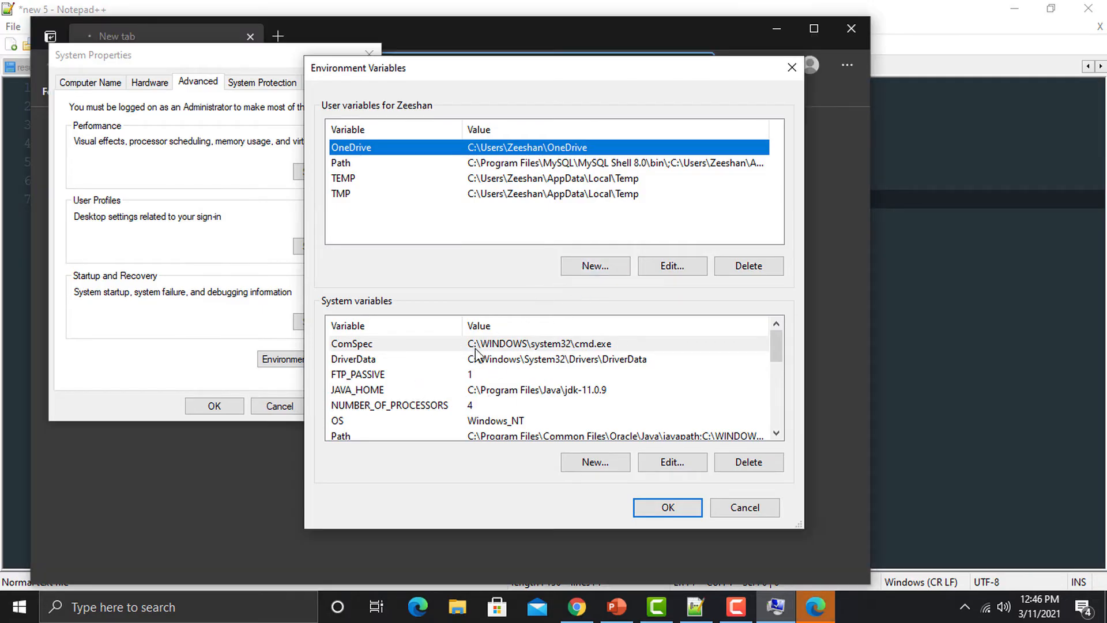
mouse_move(446, 388)
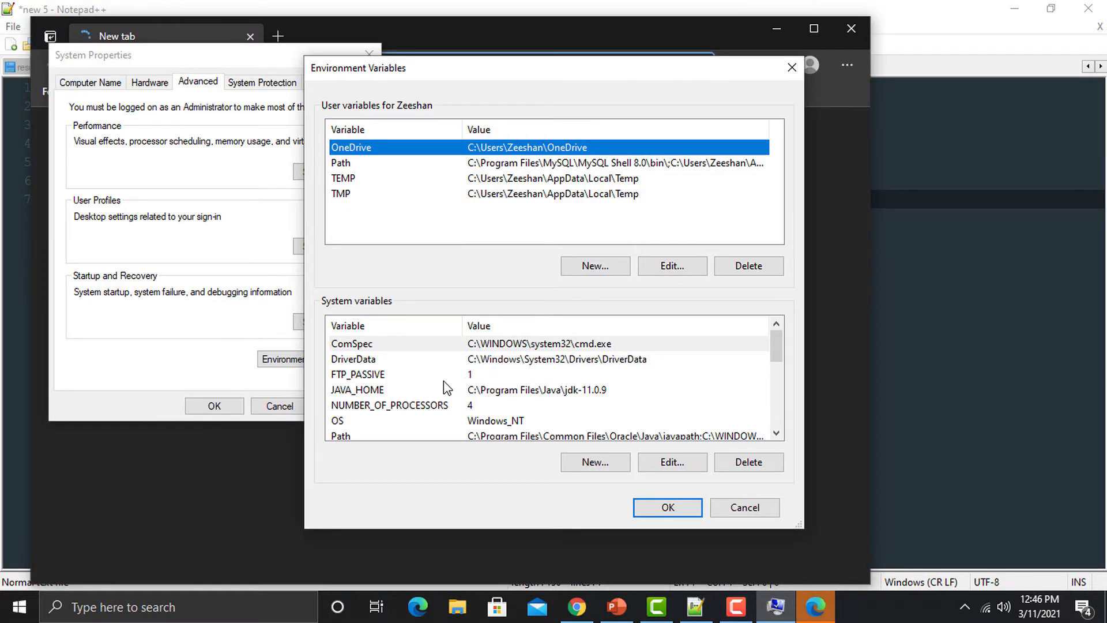
scroll(down, 3)
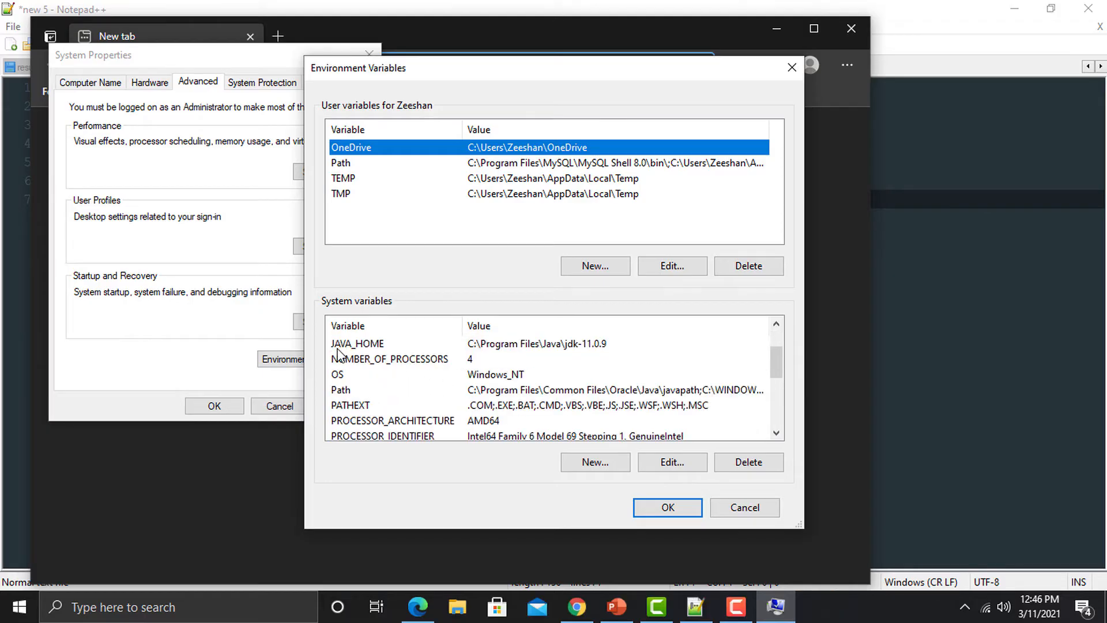
mouse_move(376, 353)
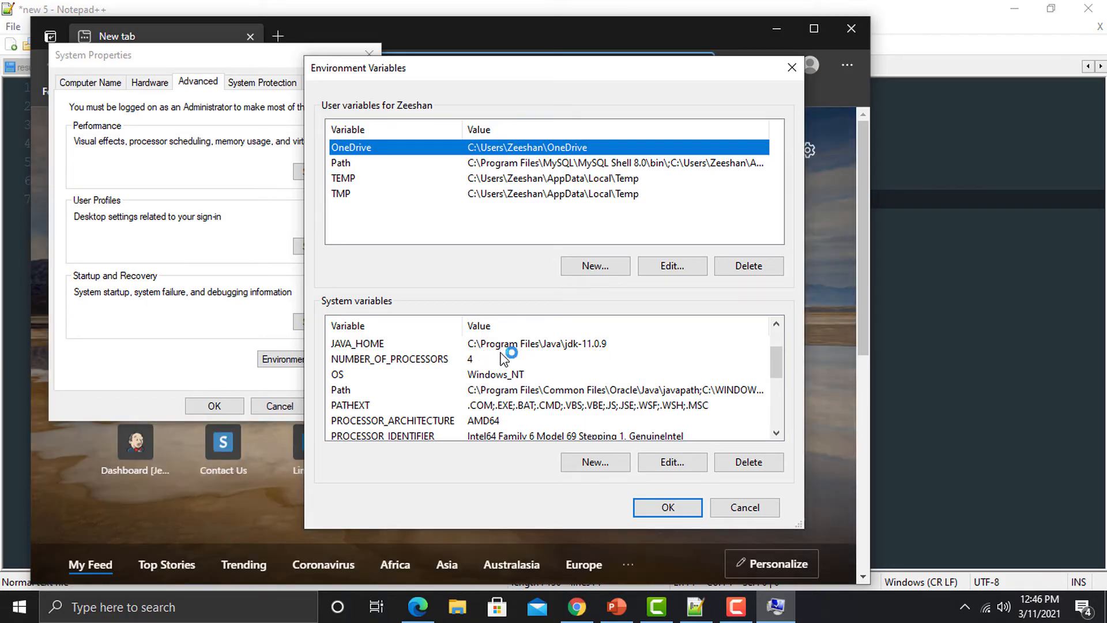
mouse_move(459, 383)
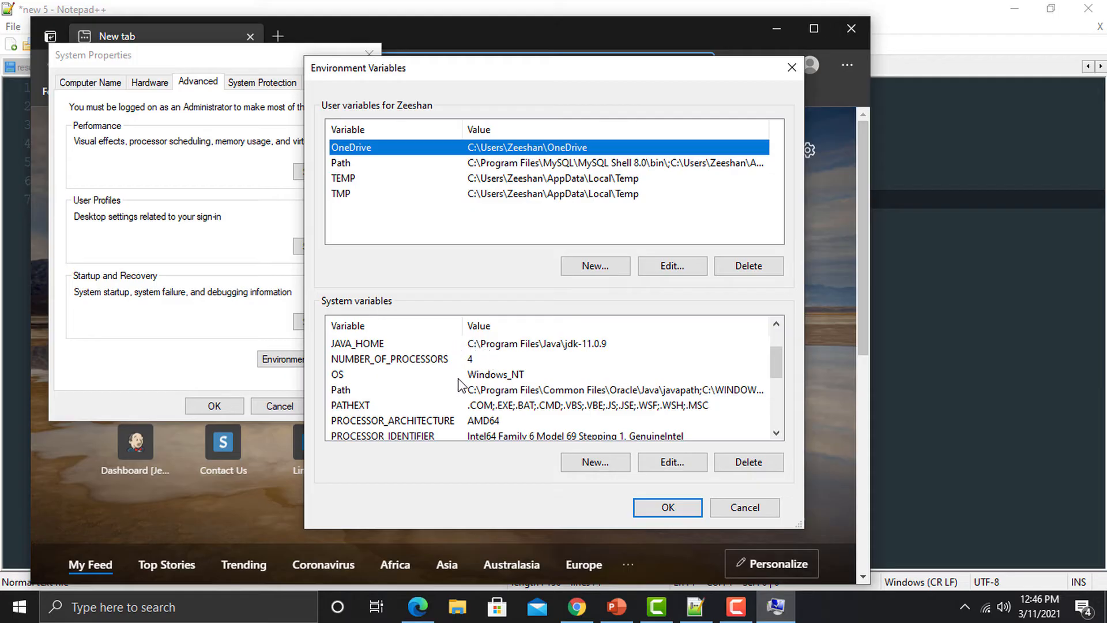
mouse_move(460, 396)
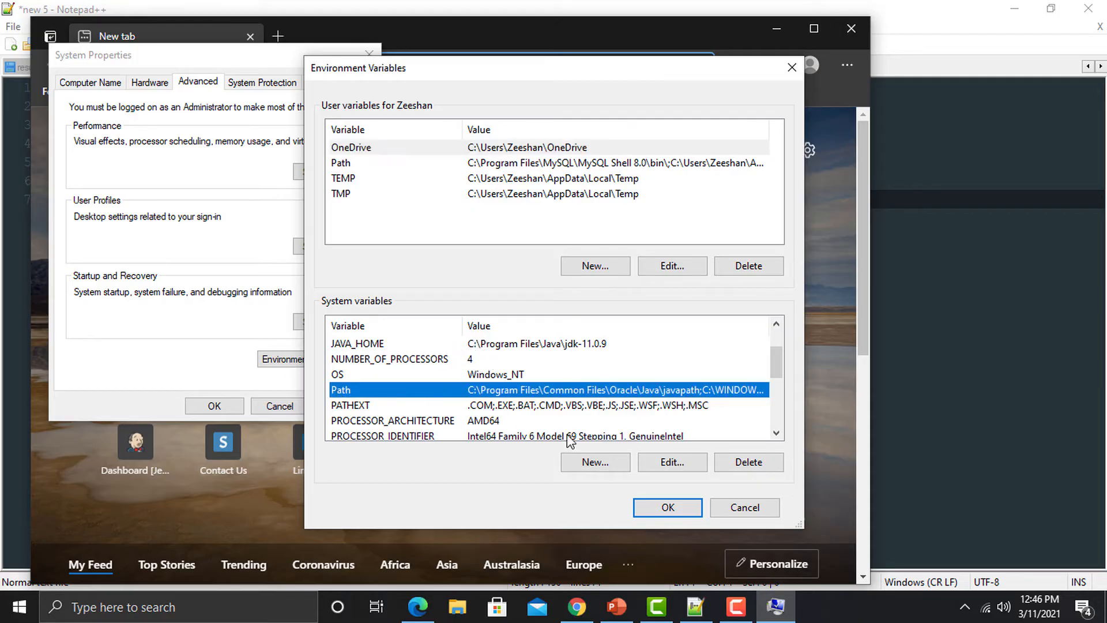
- Review the system Path entries, including Oracle's javapath, and cancel without changes
click(671, 462)
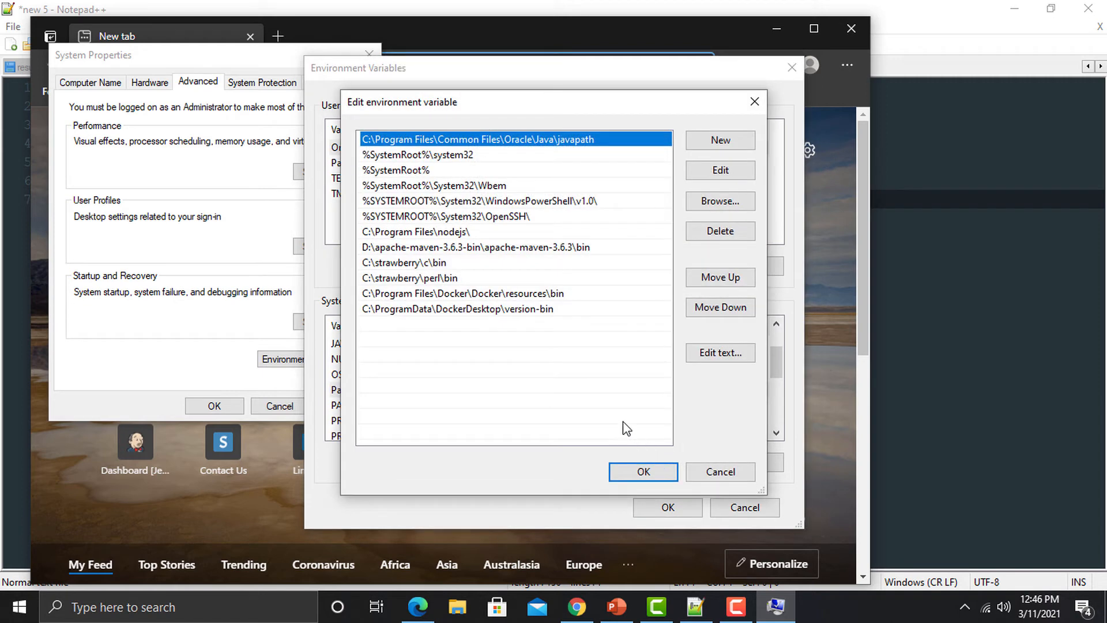
mouse_move(568, 382)
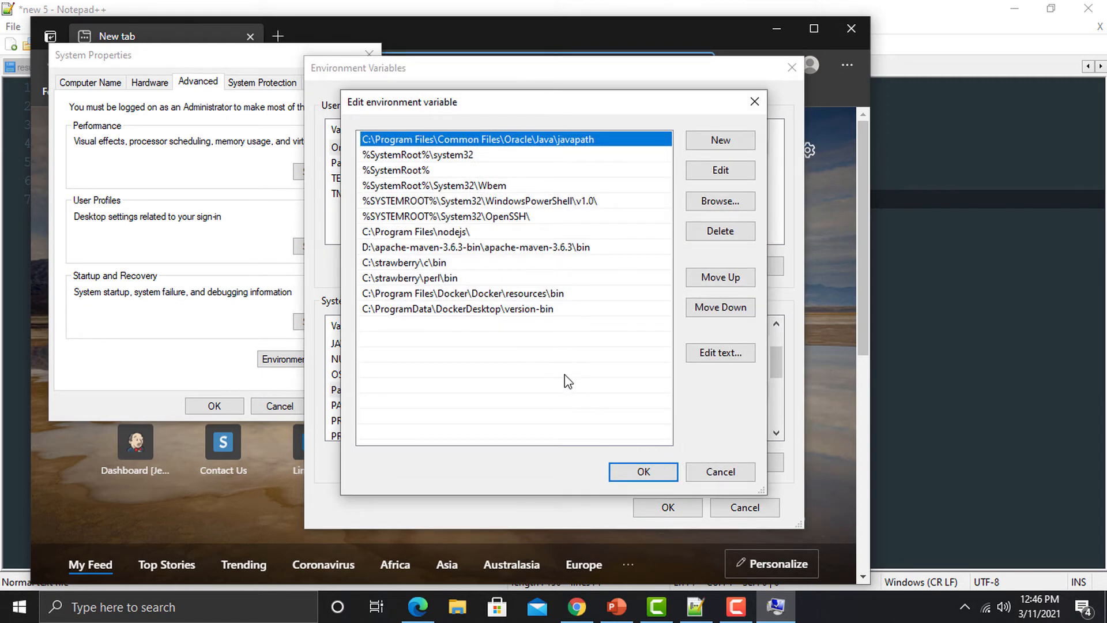
mouse_move(519, 145)
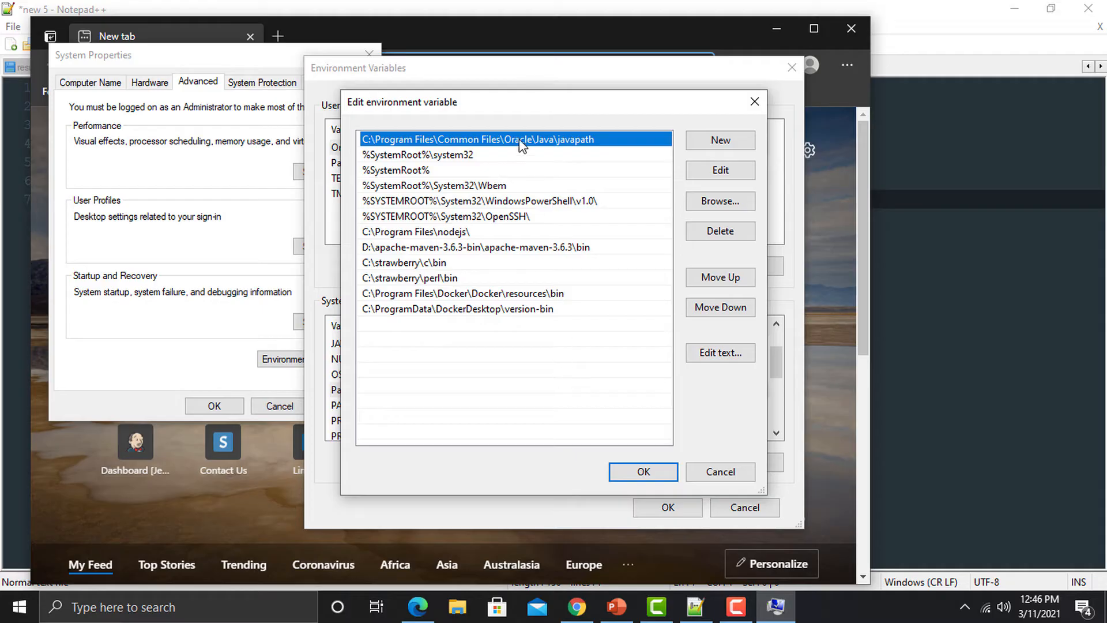
mouse_move(545, 149)
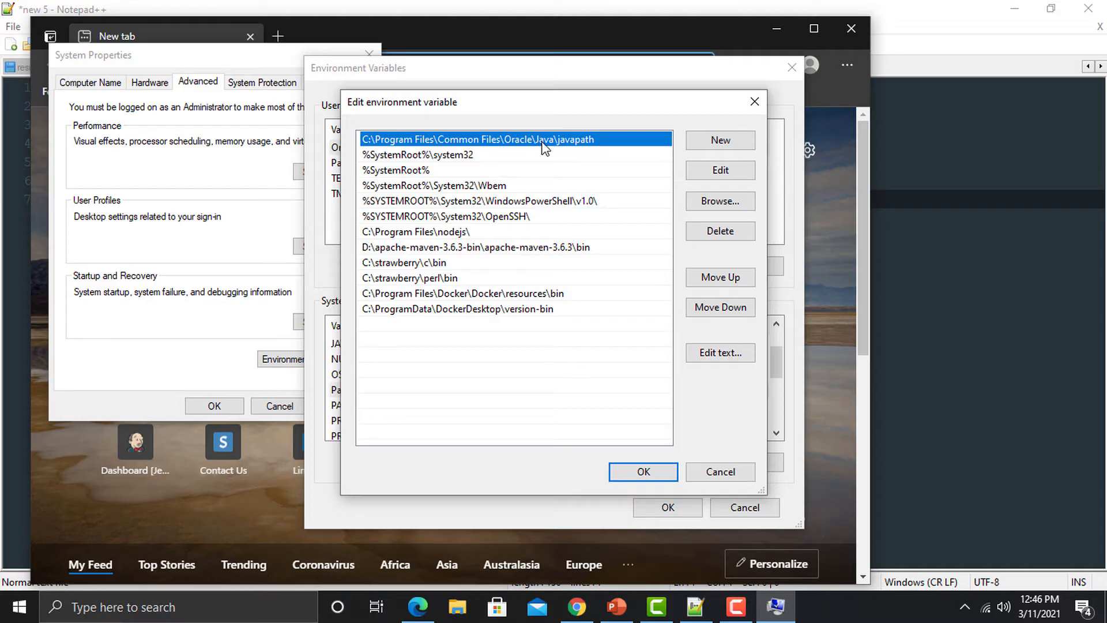
mouse_move(521, 342)
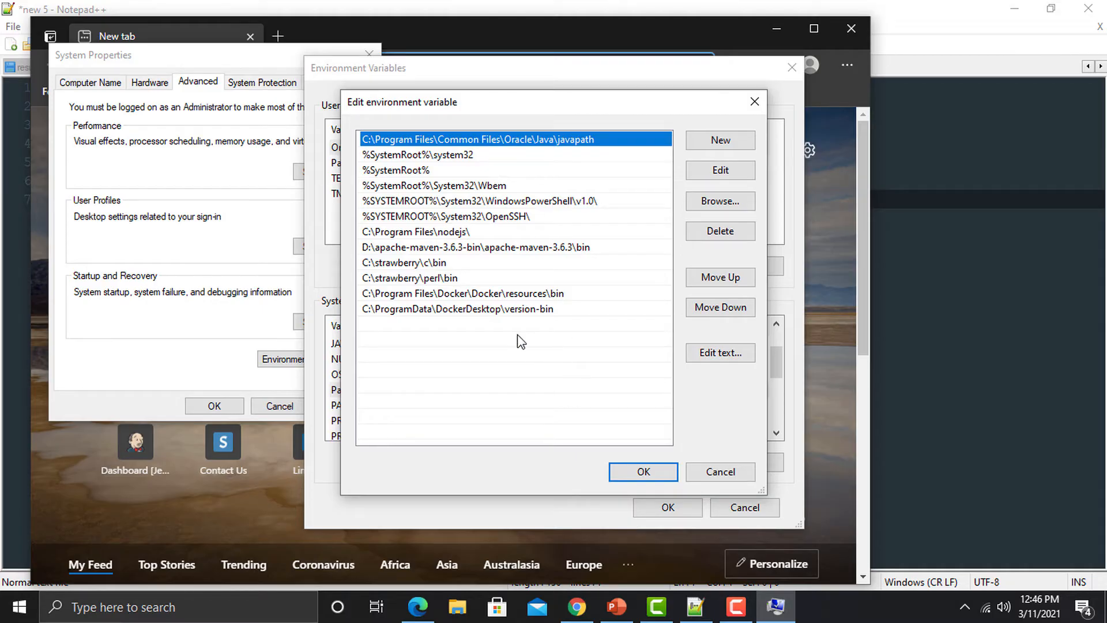
mouse_move(541, 329)
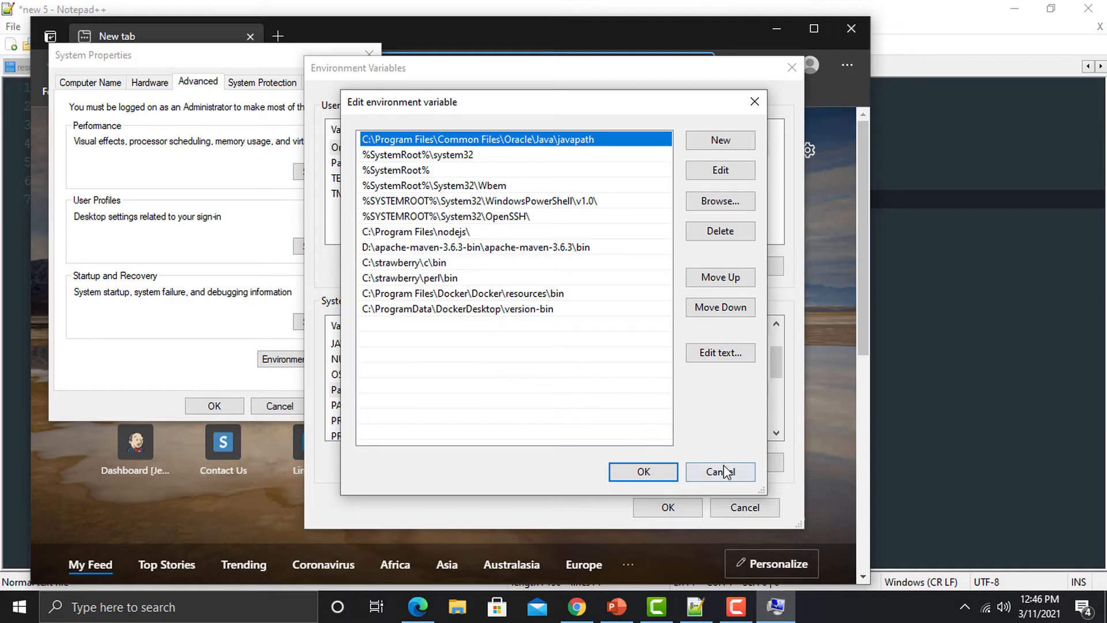
click(719, 471)
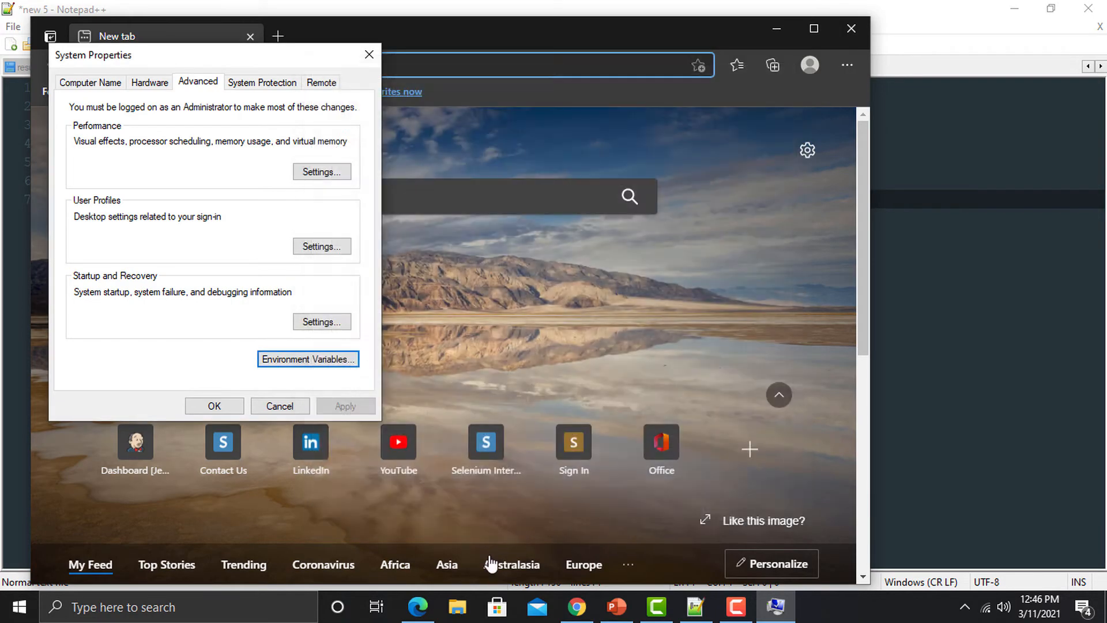
- Browse File Explorer to Local Disk (C:) and into the Program Files folder
click(457, 607)
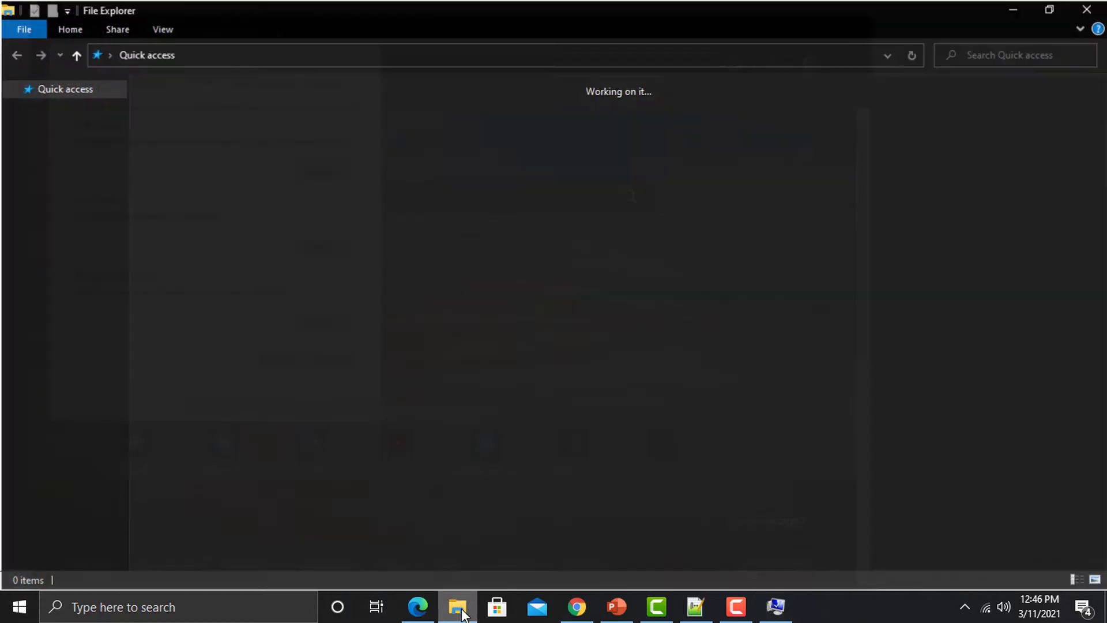
click(458, 606)
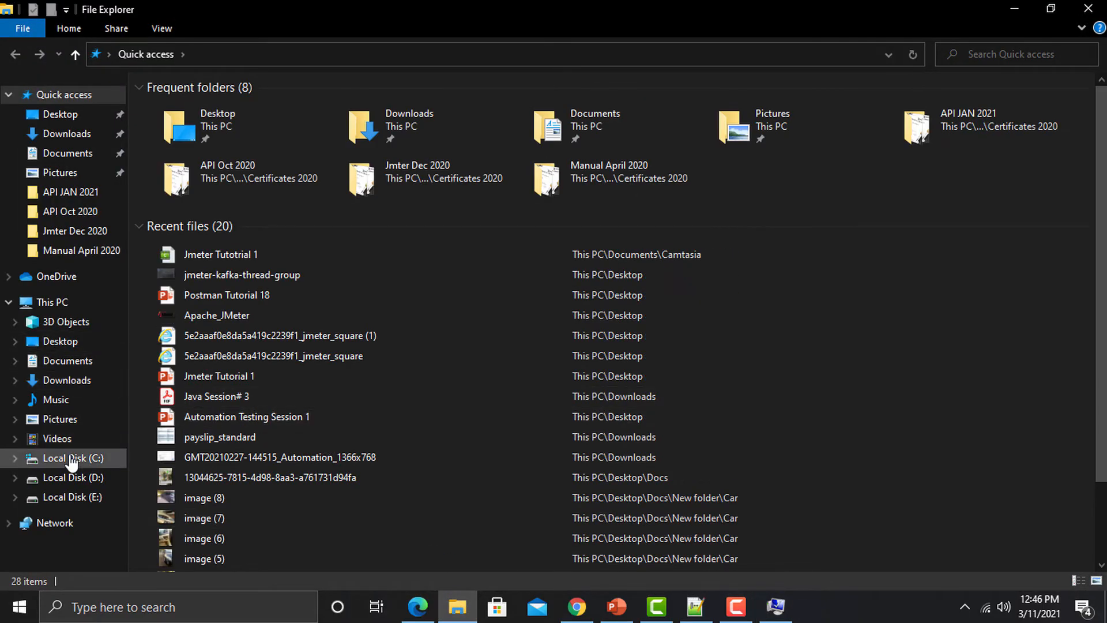
click(72, 458)
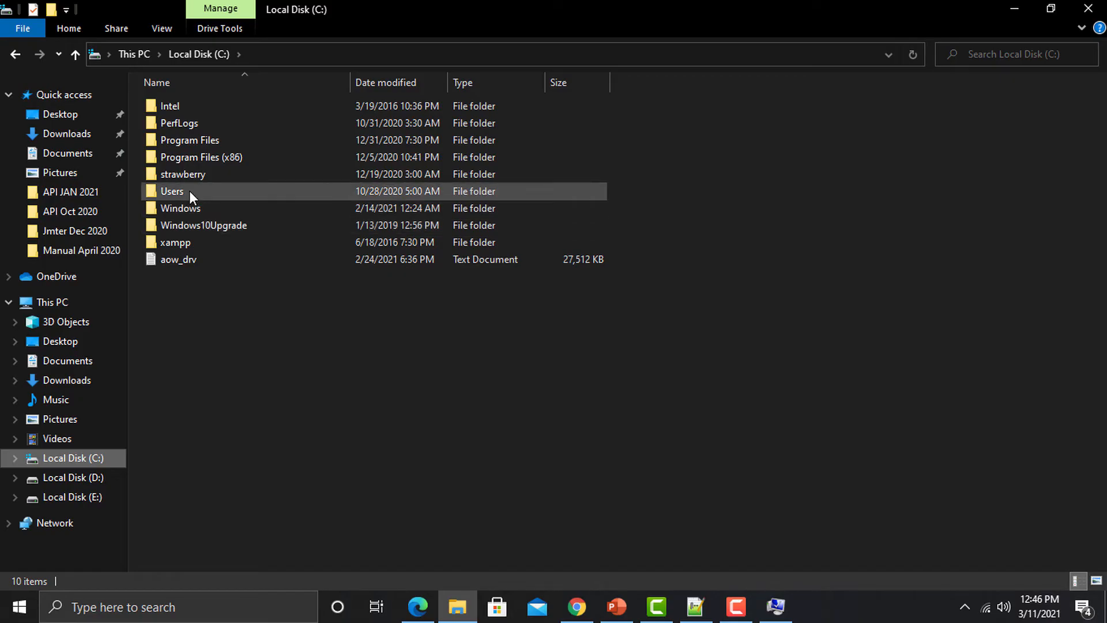
click(189, 139)
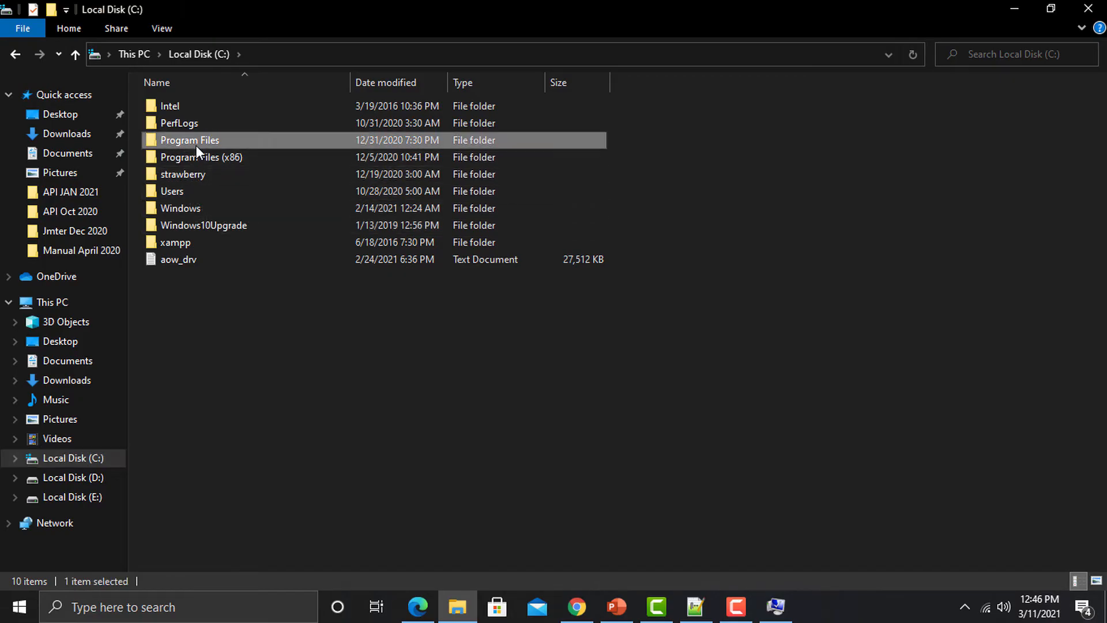
double_click(189, 139)
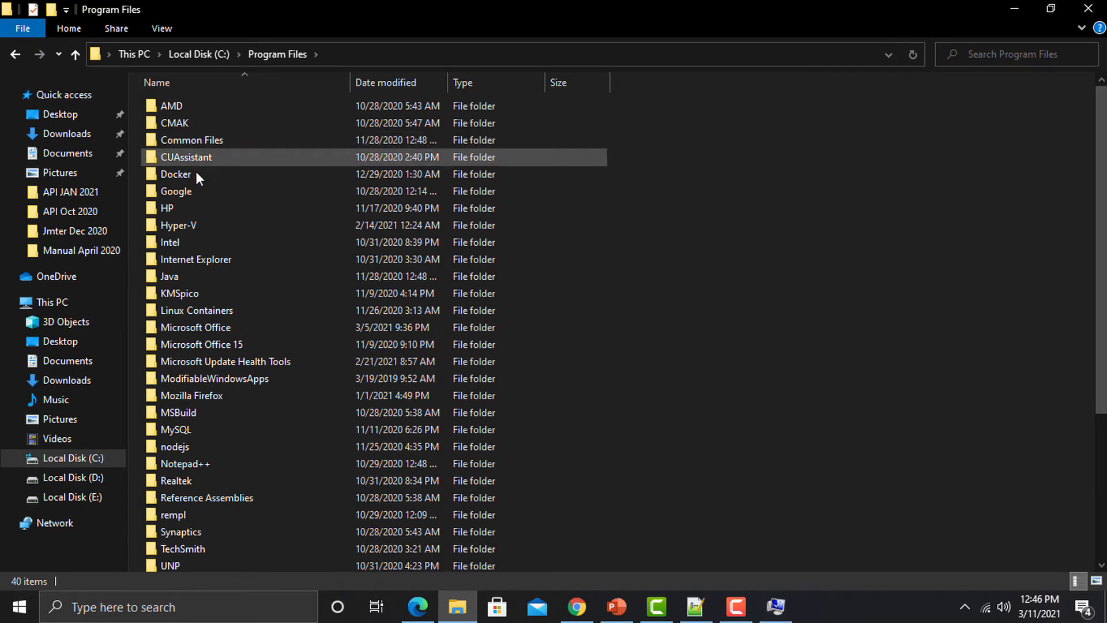
- Go down into Java > jdk-11.0.9 > bin to view the JDK tools
double_click(169, 276)
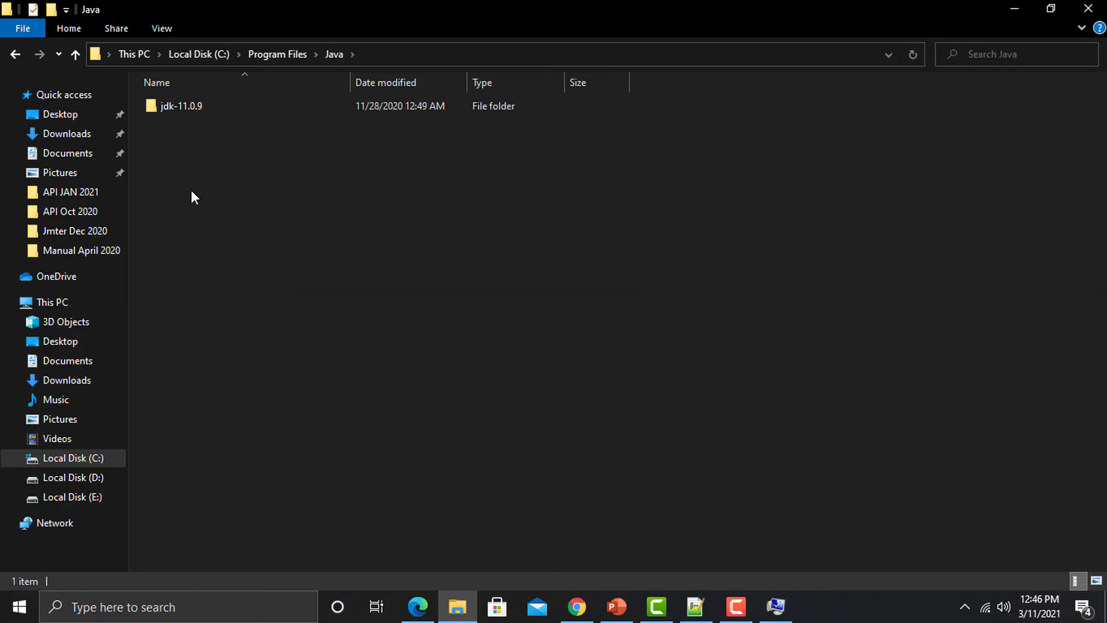
double_click(182, 105)
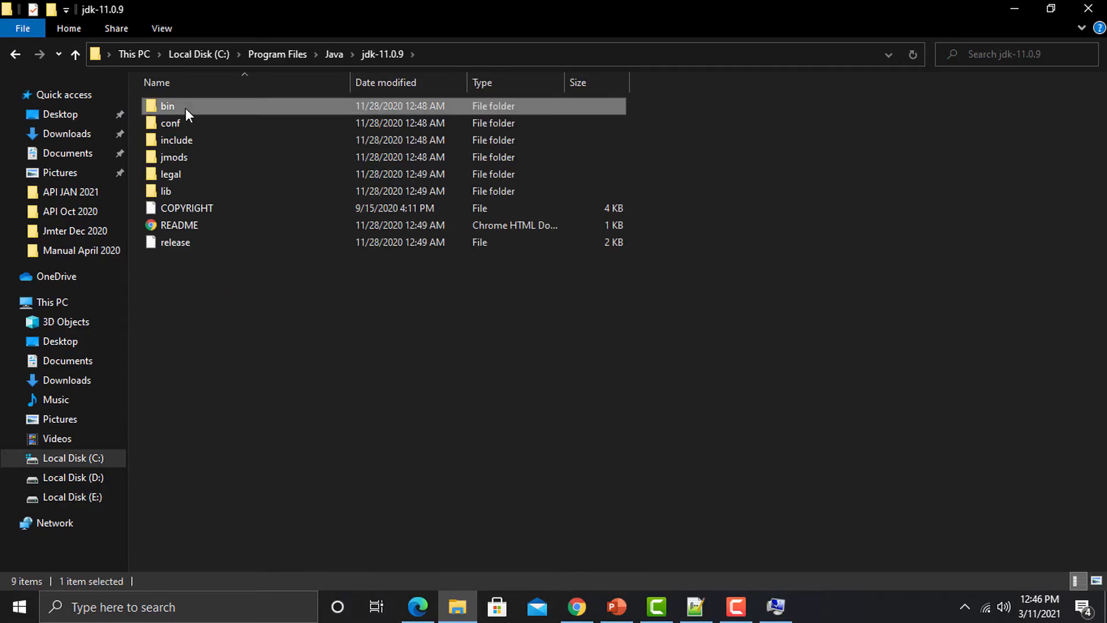
double_click(167, 105)
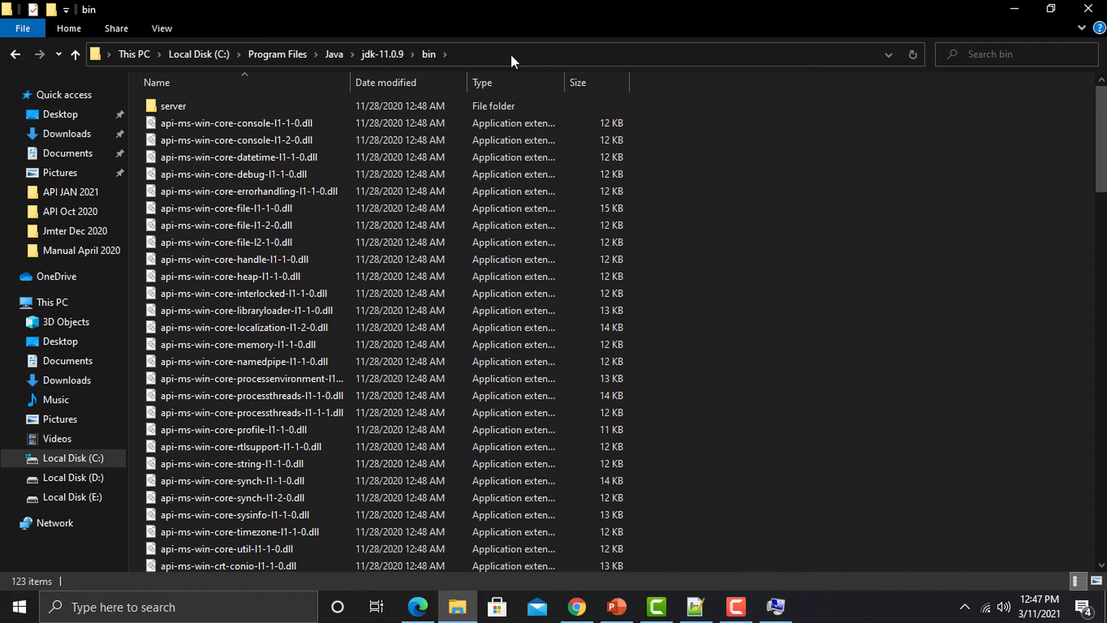
mouse_move(513, 60)
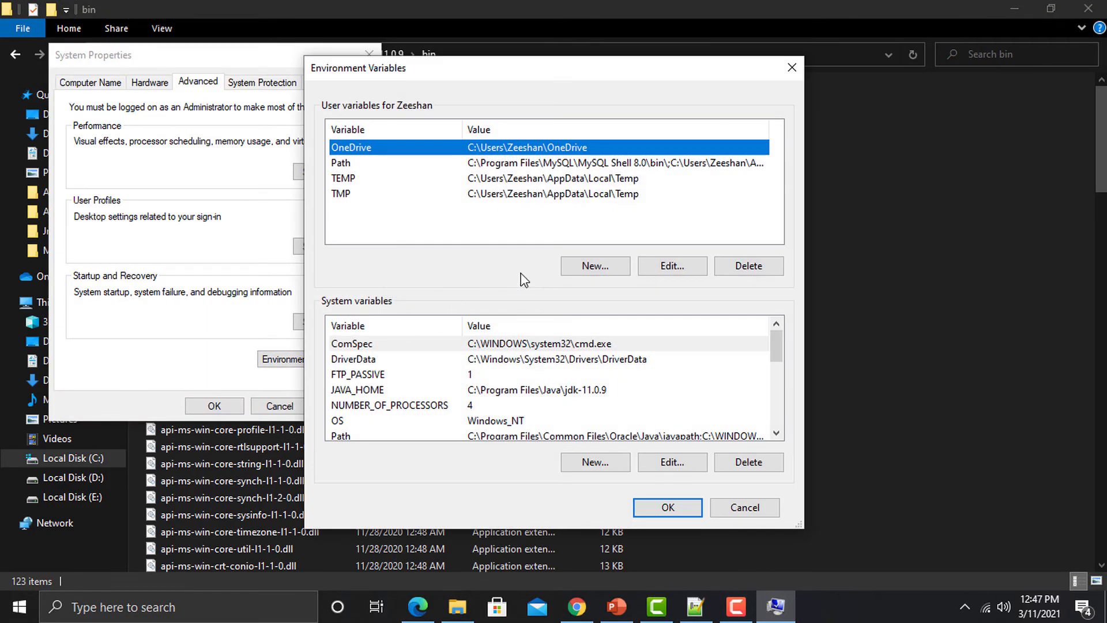
- Accept the Path entries unchanged and close the Environment Variables window
scroll(down, 3)
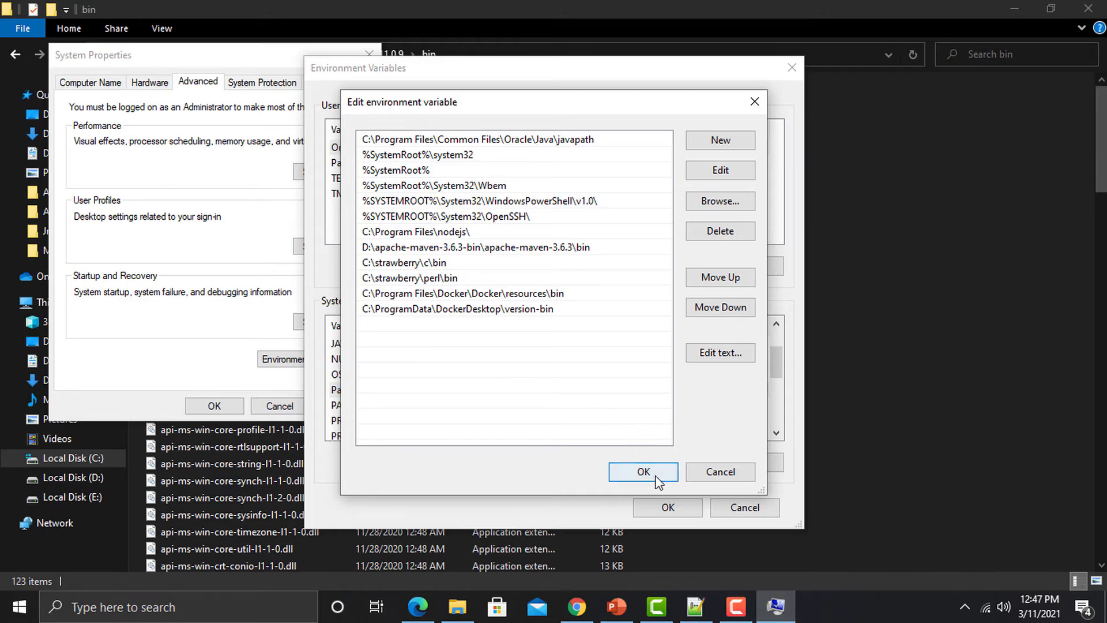
click(643, 472)
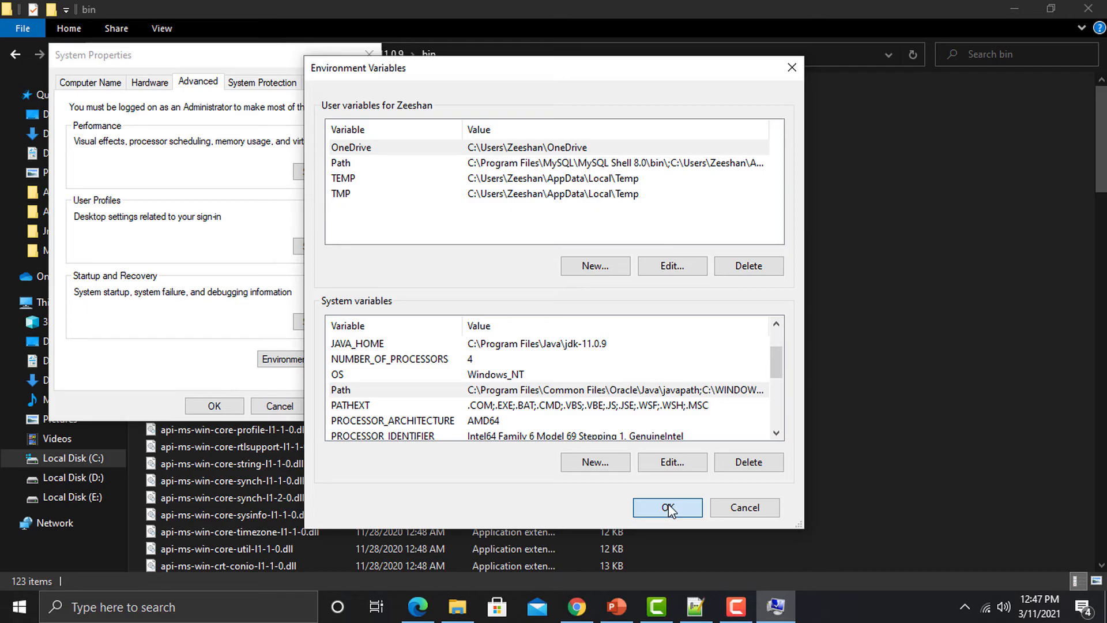
click(667, 507)
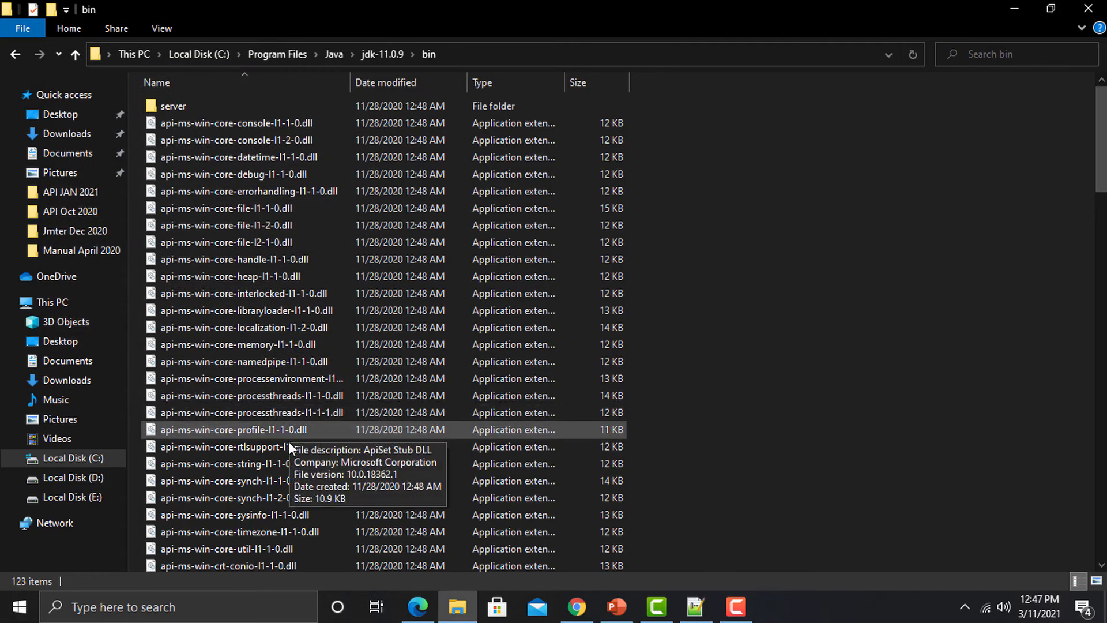
- Launch Command Prompt via search and run java -version, showing Java 11.0.9 LTS
click(177, 607)
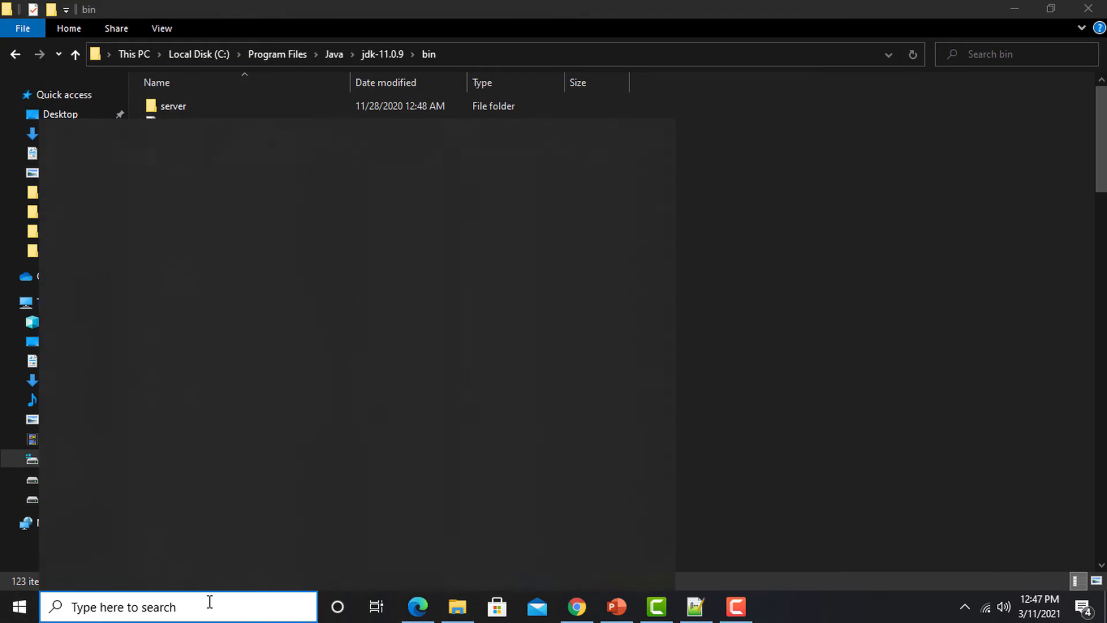
text(cmd)
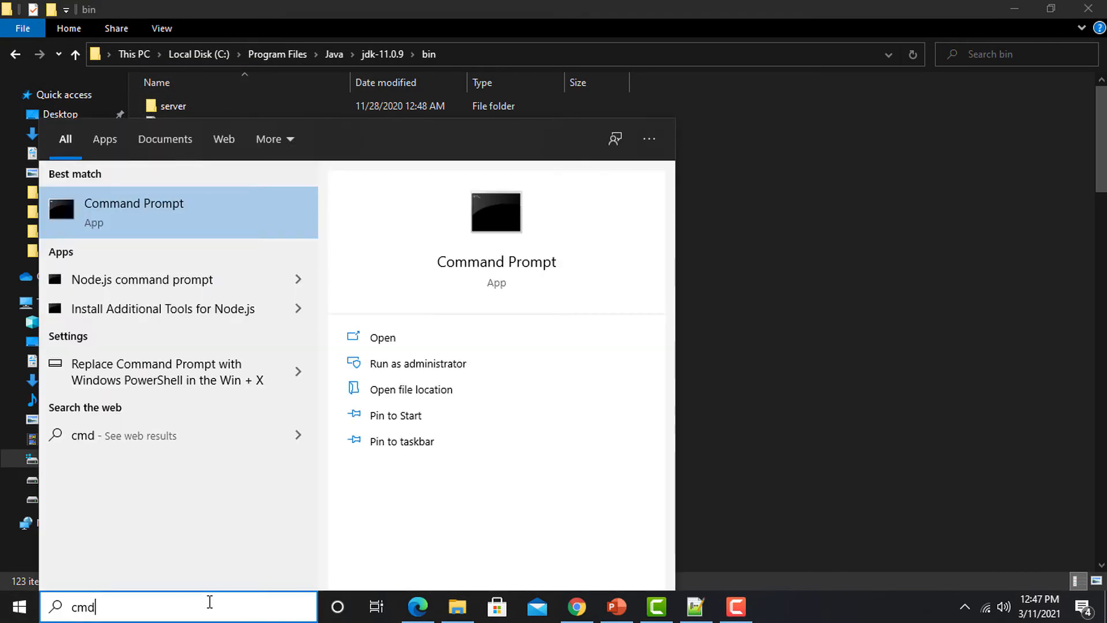
click(134, 212)
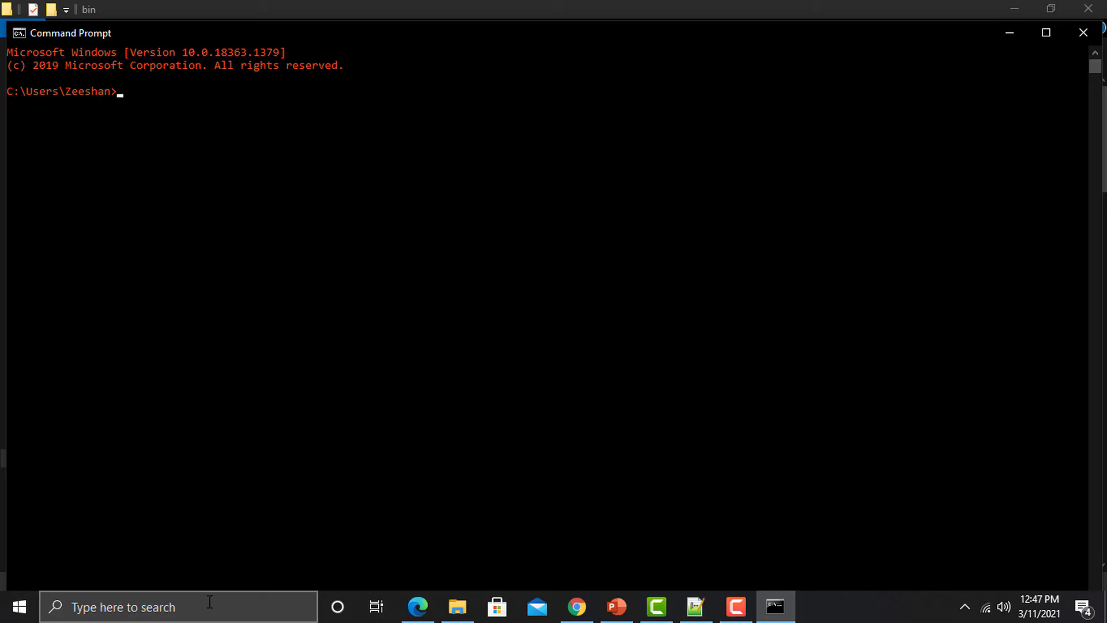
text(jave)
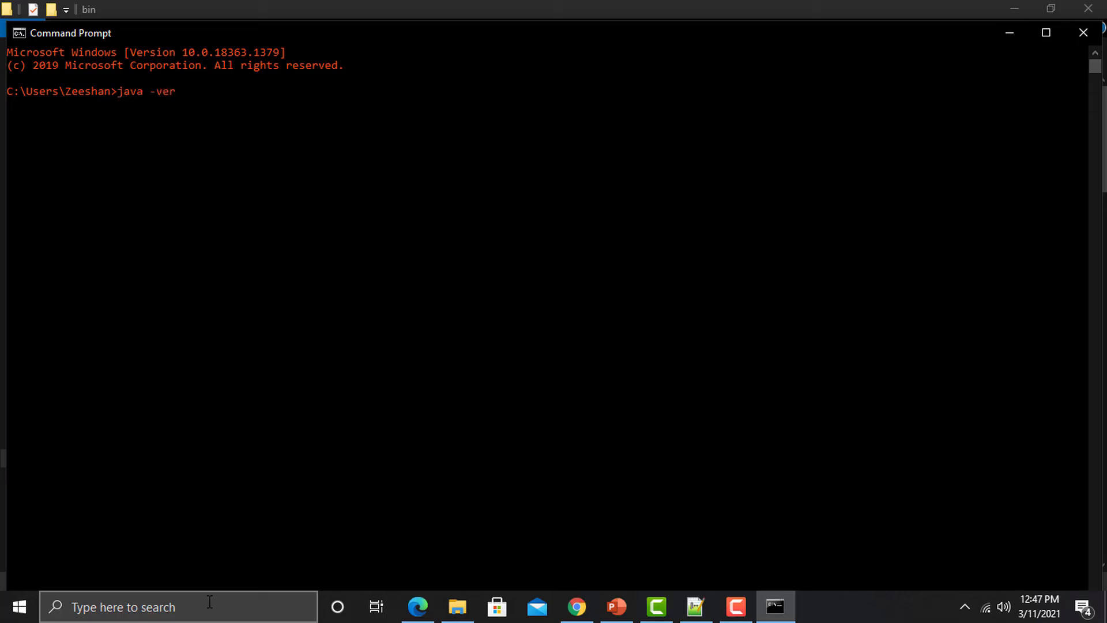
text(sion)
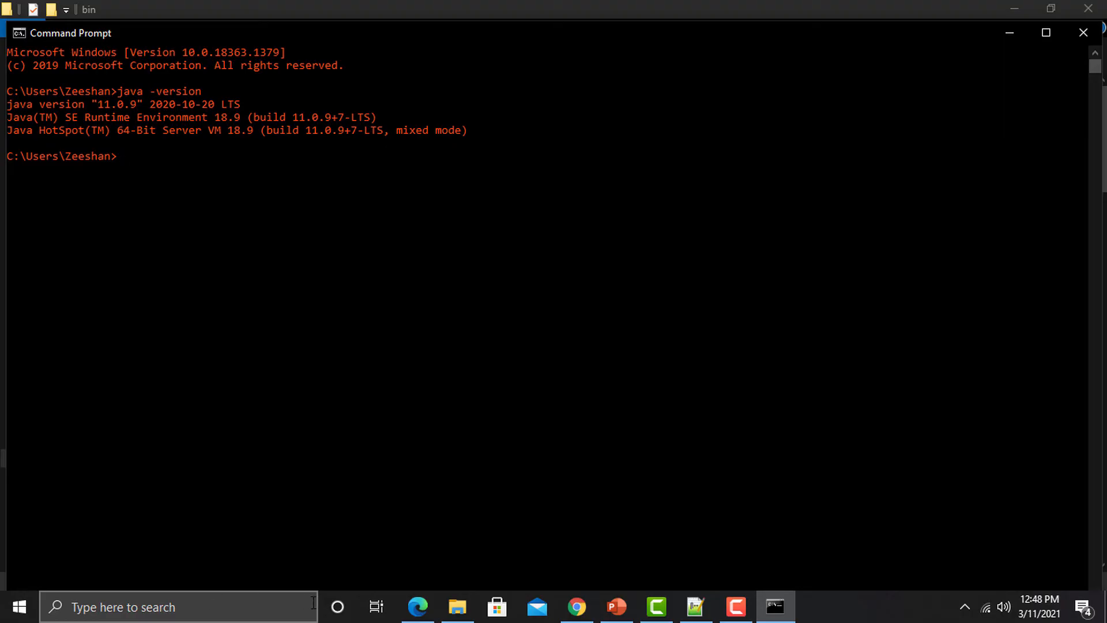
mouse_move(314, 440)
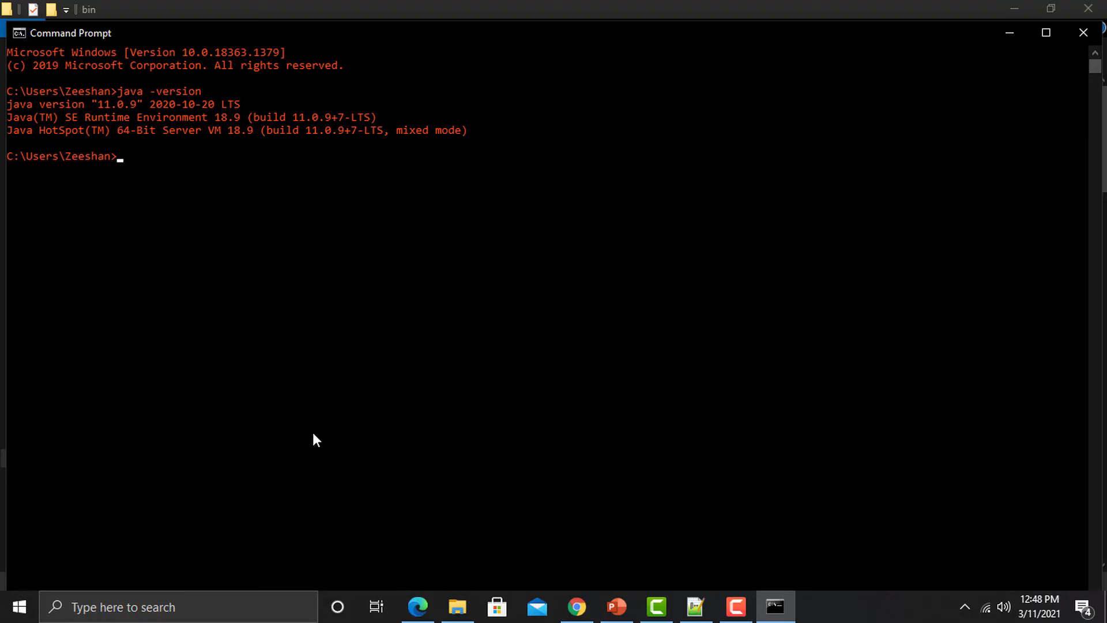
mouse_move(459, 555)
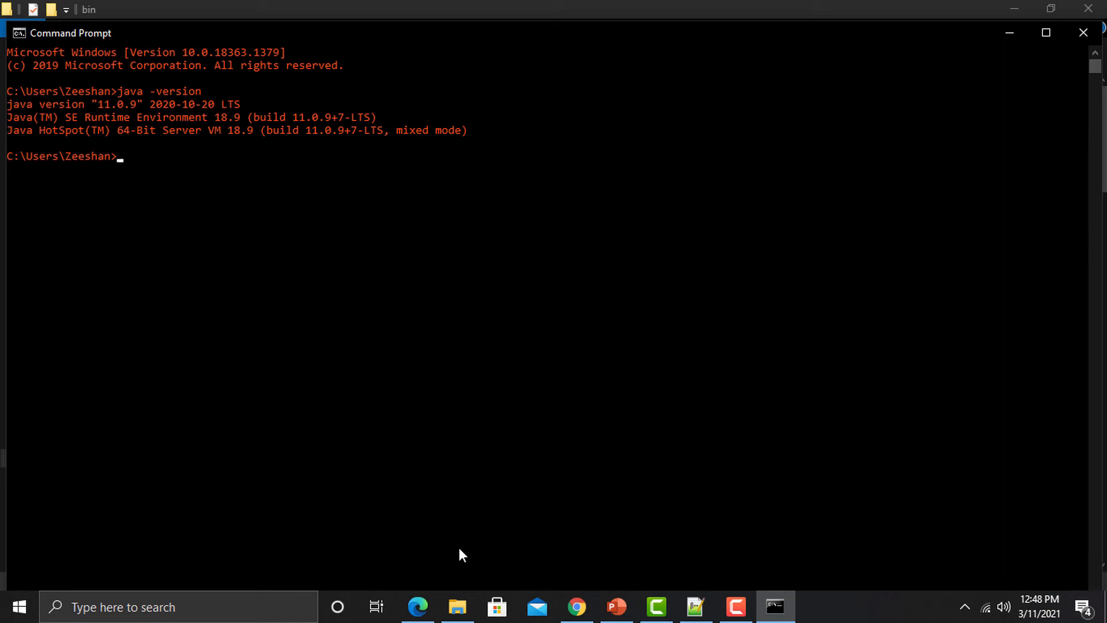
- Search Bing for 'download jmeter' and scroll the Apache JMeter page to the 5.4.1 binaries
click(417, 607)
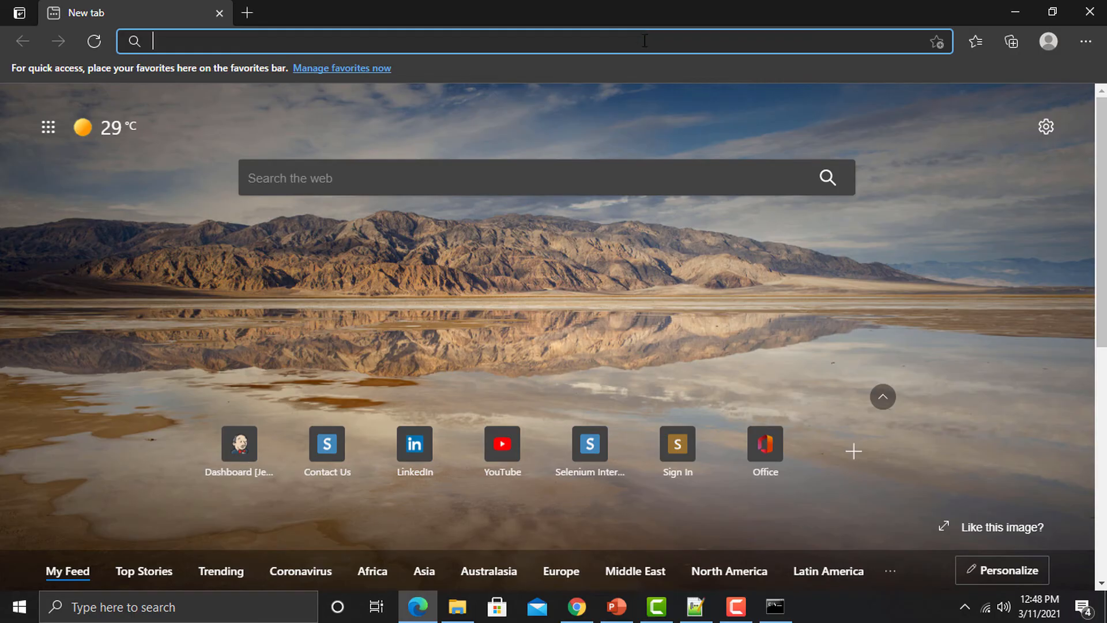
text(download)
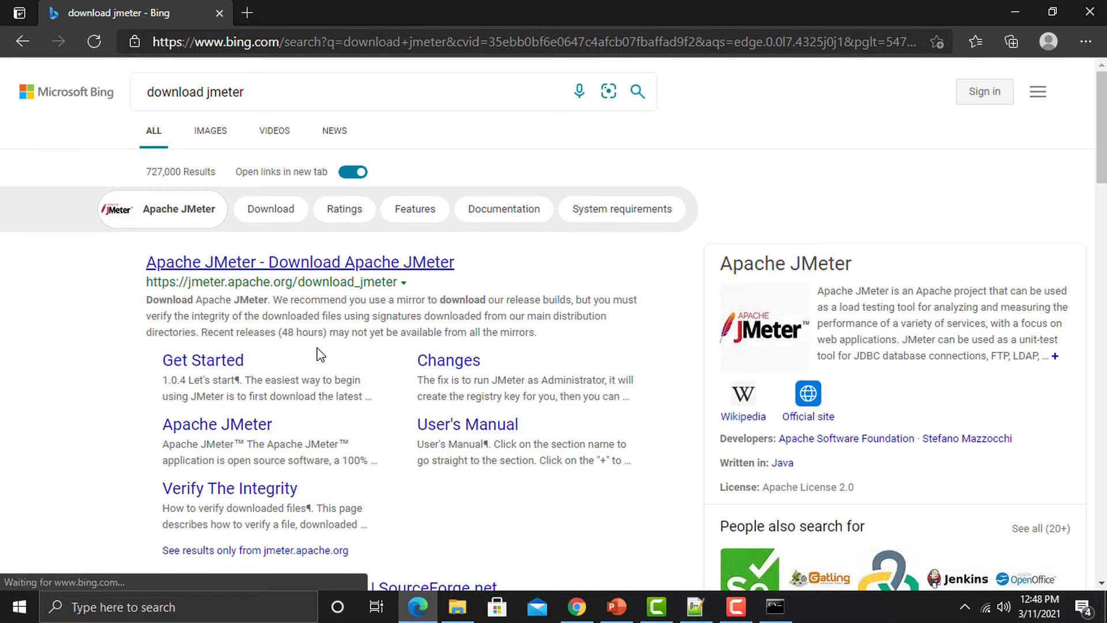
click(300, 262)
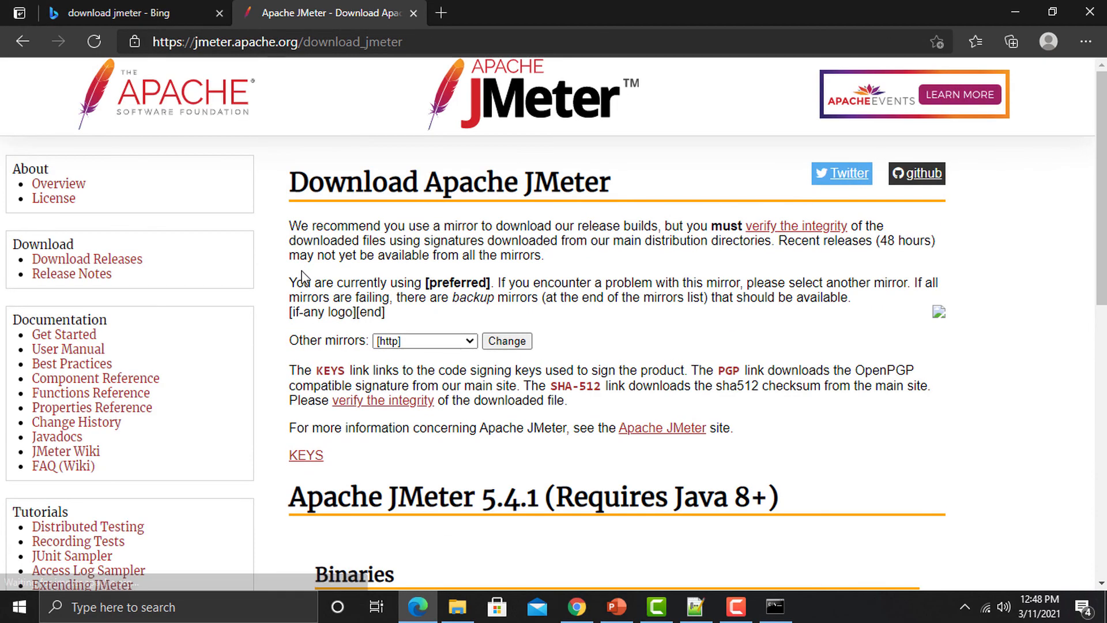
scroll(down, 3)
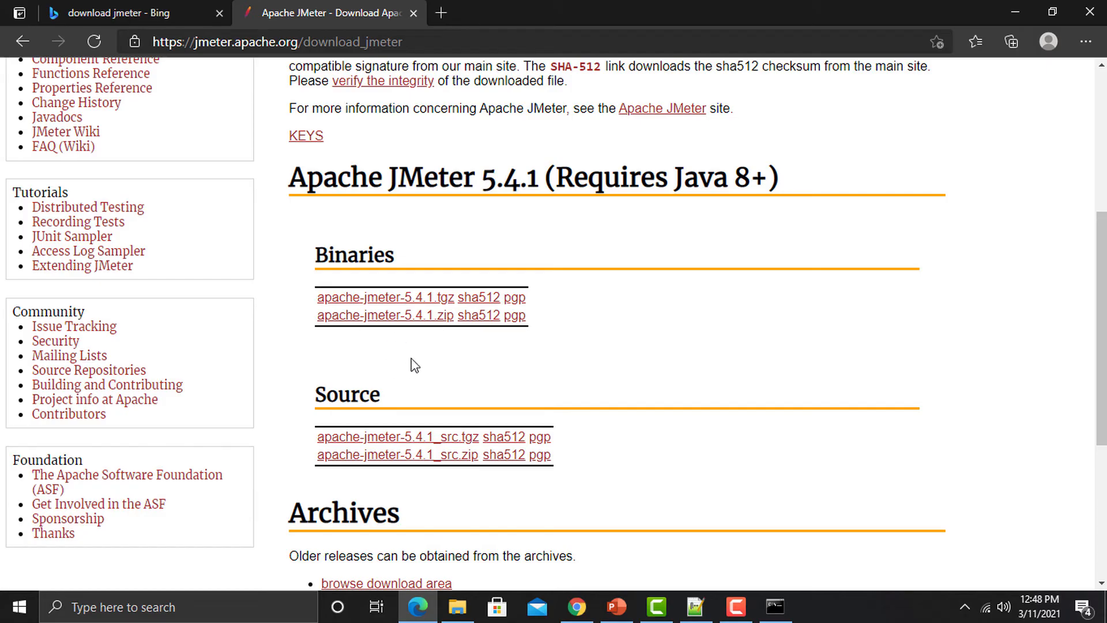
scroll(down, 3)
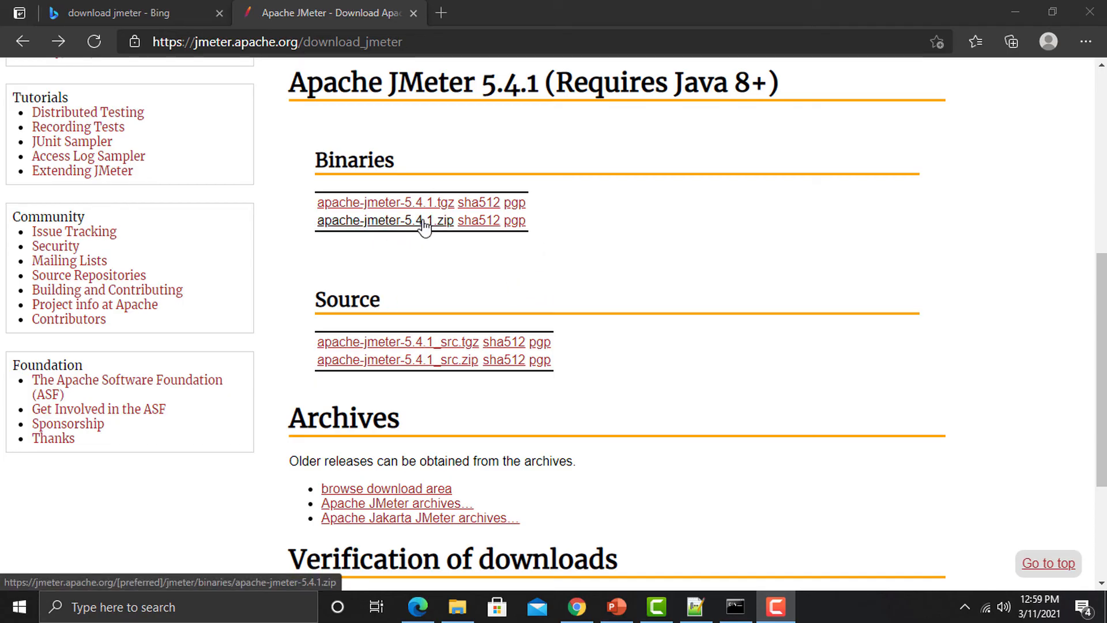
- Open apache-jmeter-5.4.1.zip in a new tab (404 Not Found) and select [preferred] in its address
right_click(386, 220)
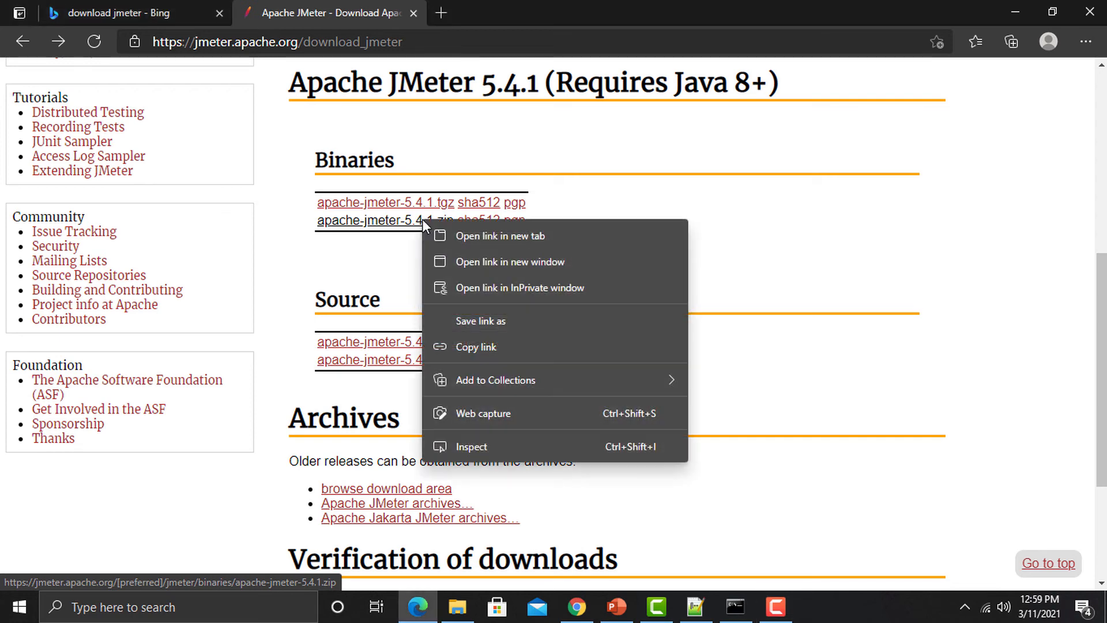
click(499, 236)
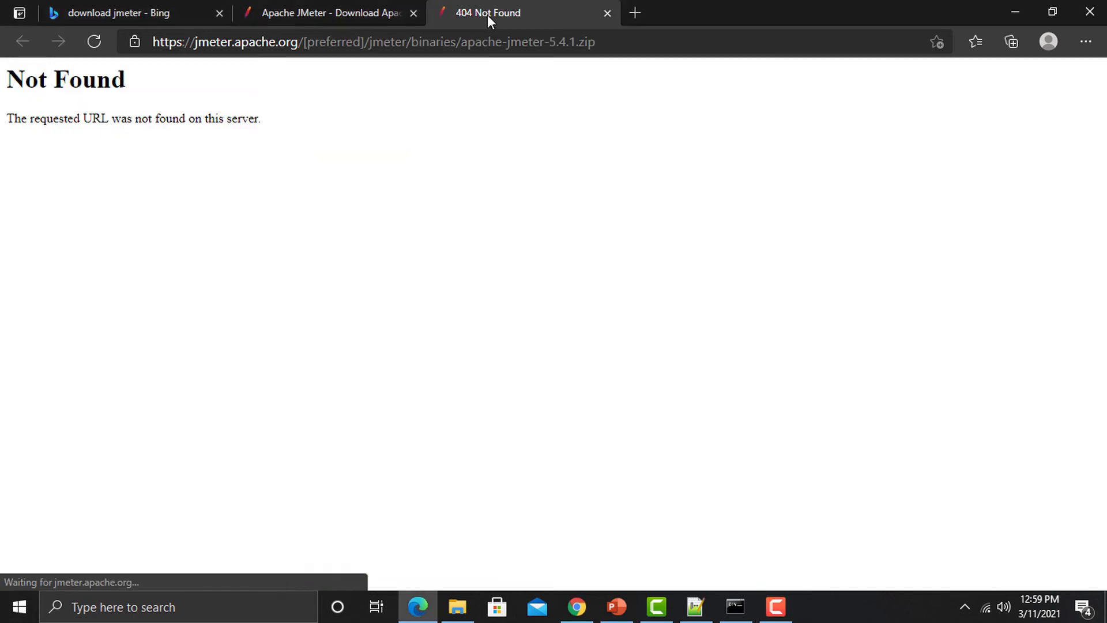
mouse_move(472, 240)
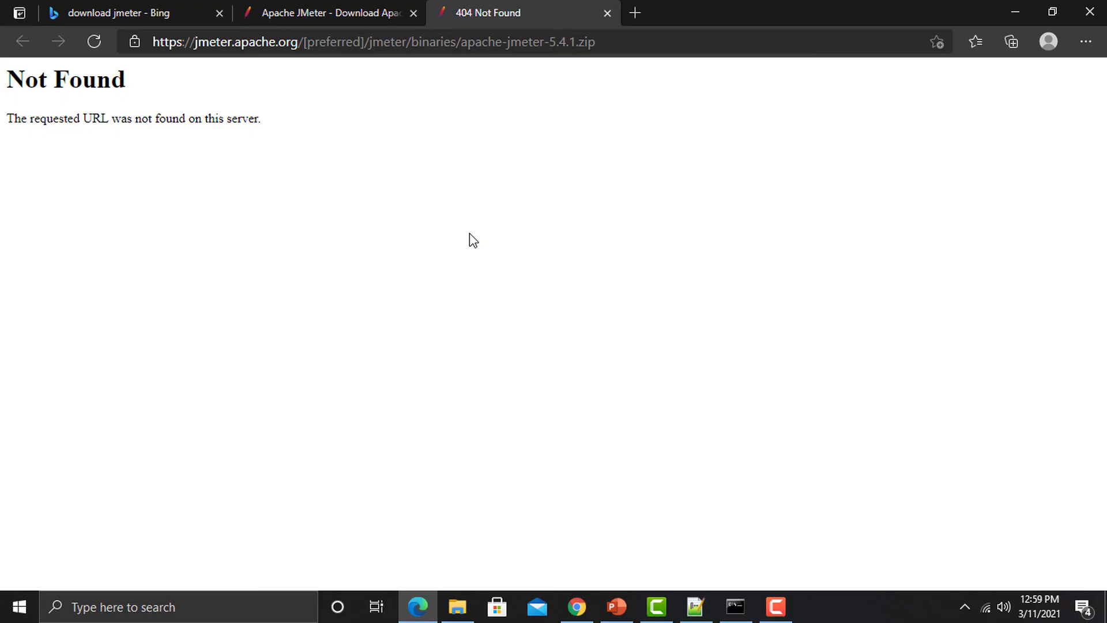
click(353, 41)
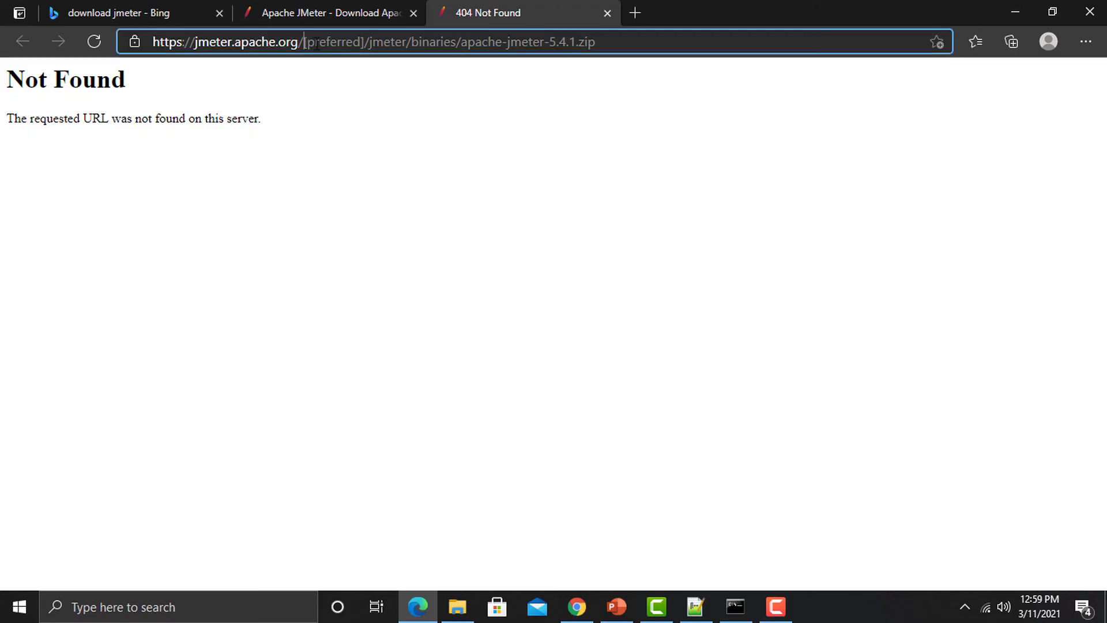
double_click(332, 41)
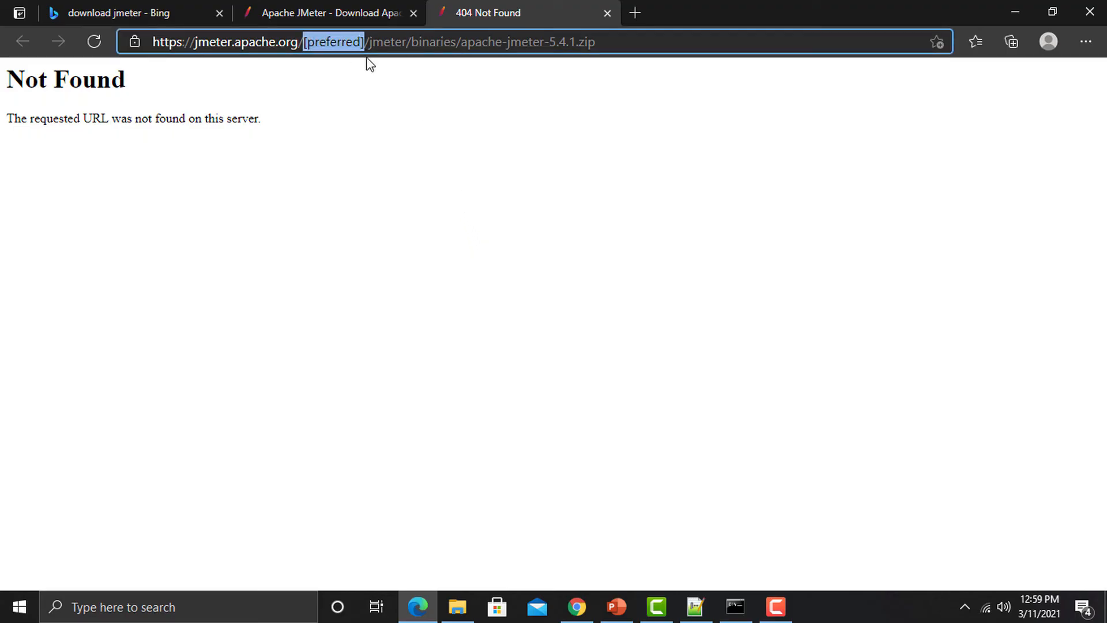
mouse_move(414, 229)
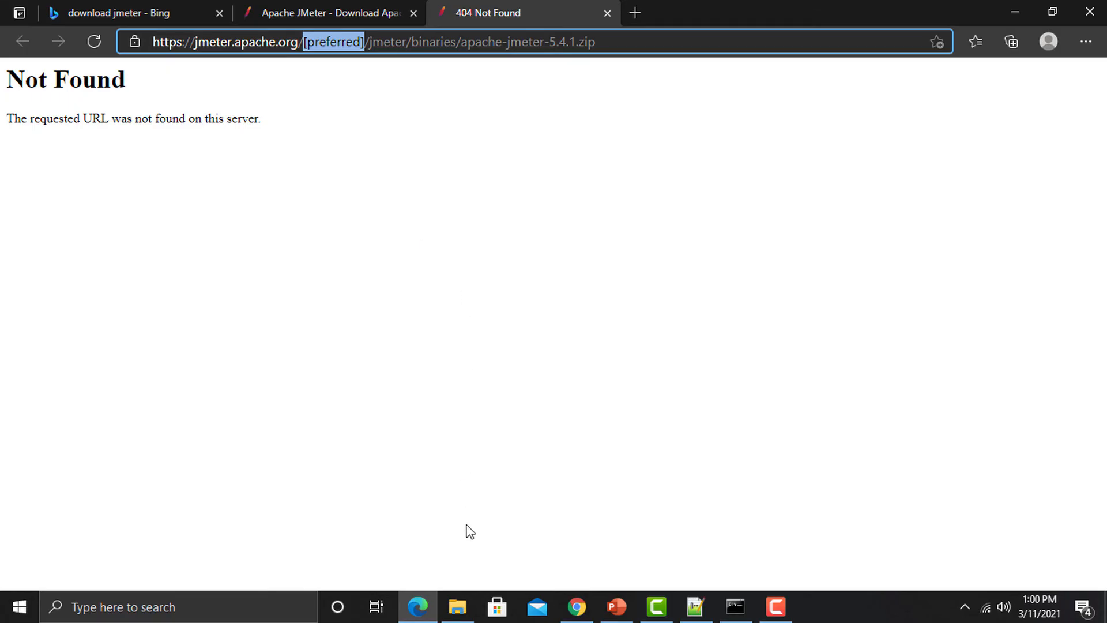
- Extract the apache-jmeter-5.4 zip in D:\Softwares into its own apache-jmeter-5.4 folder with WinRAR
click(457, 606)
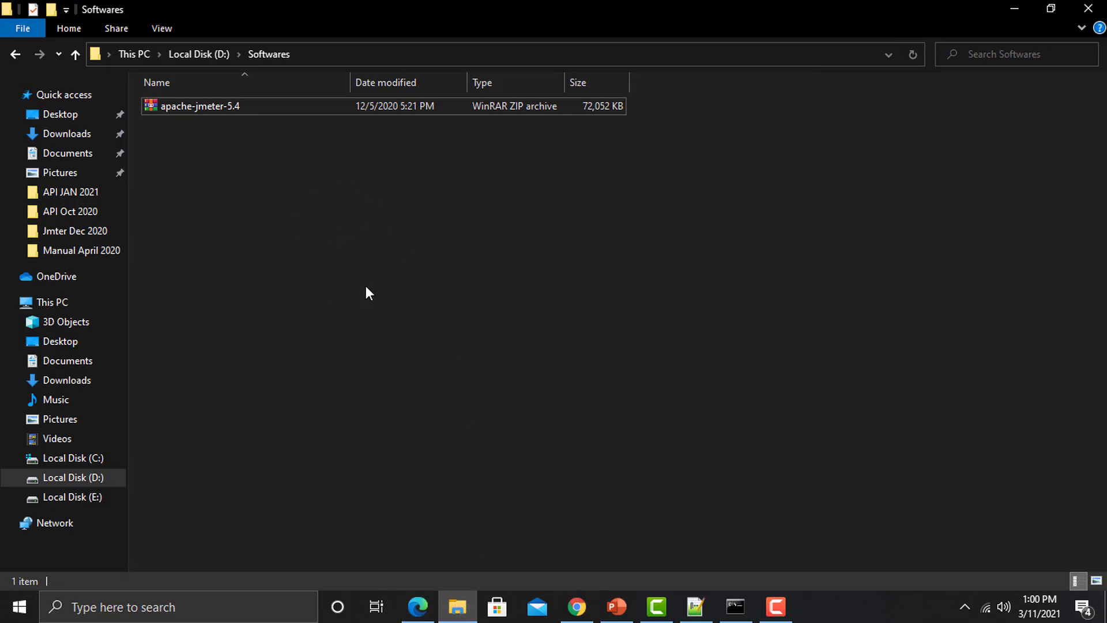
mouse_move(346, 286)
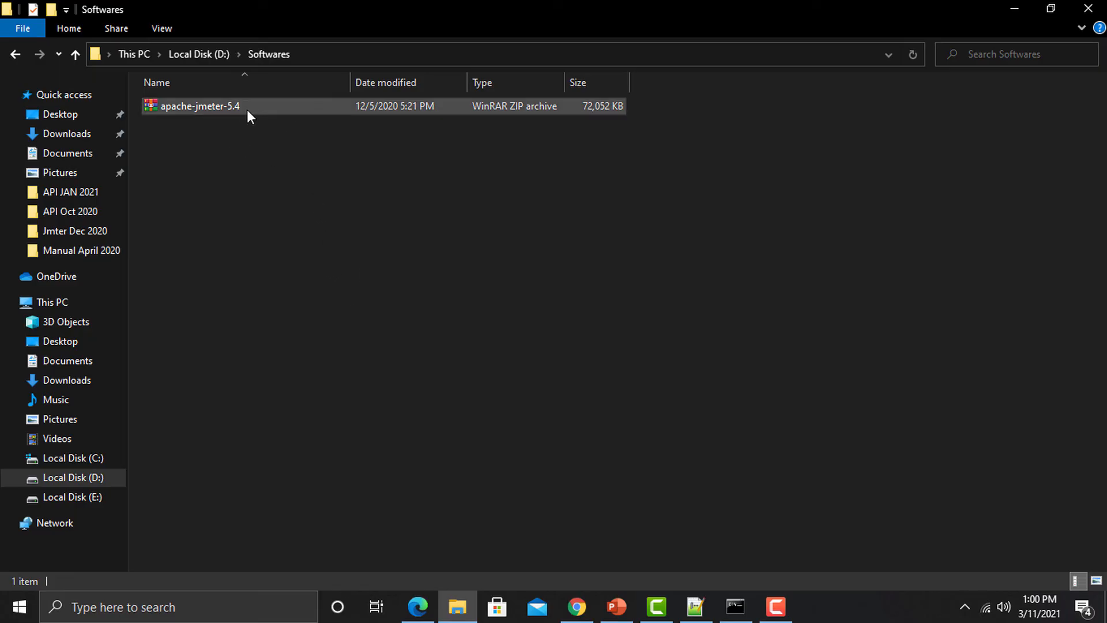
right_click(199, 106)
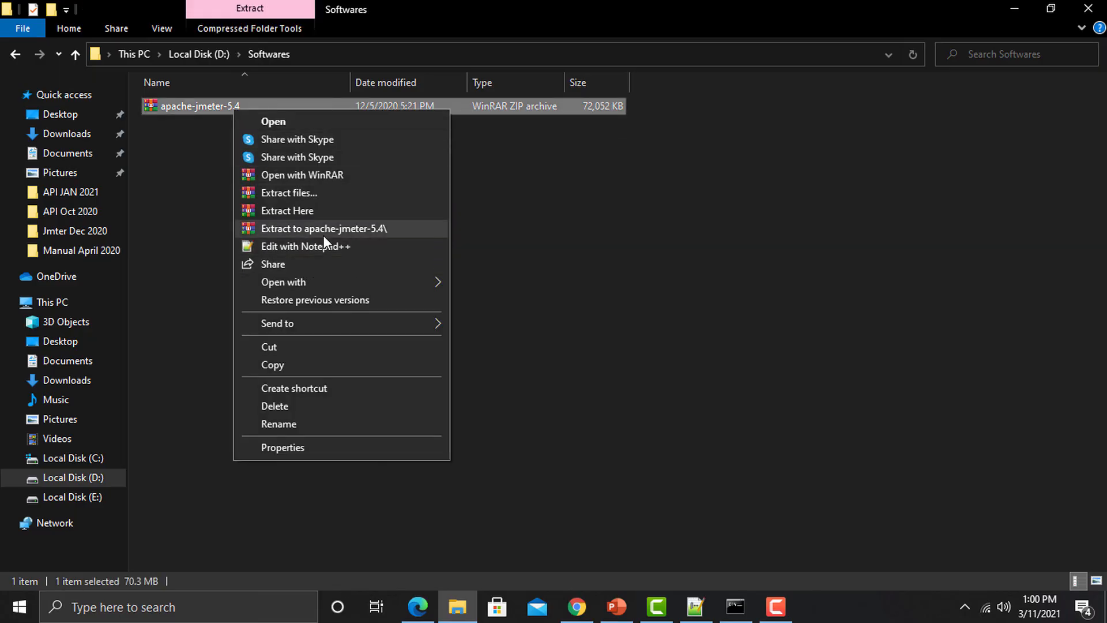
click(322, 228)
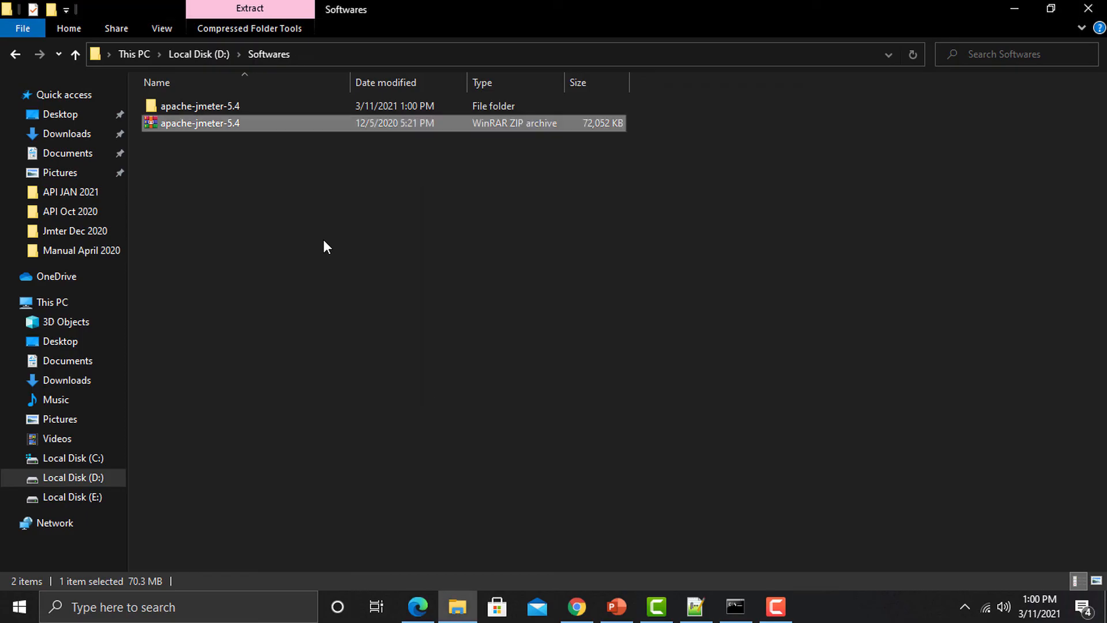
mouse_move(225, 106)
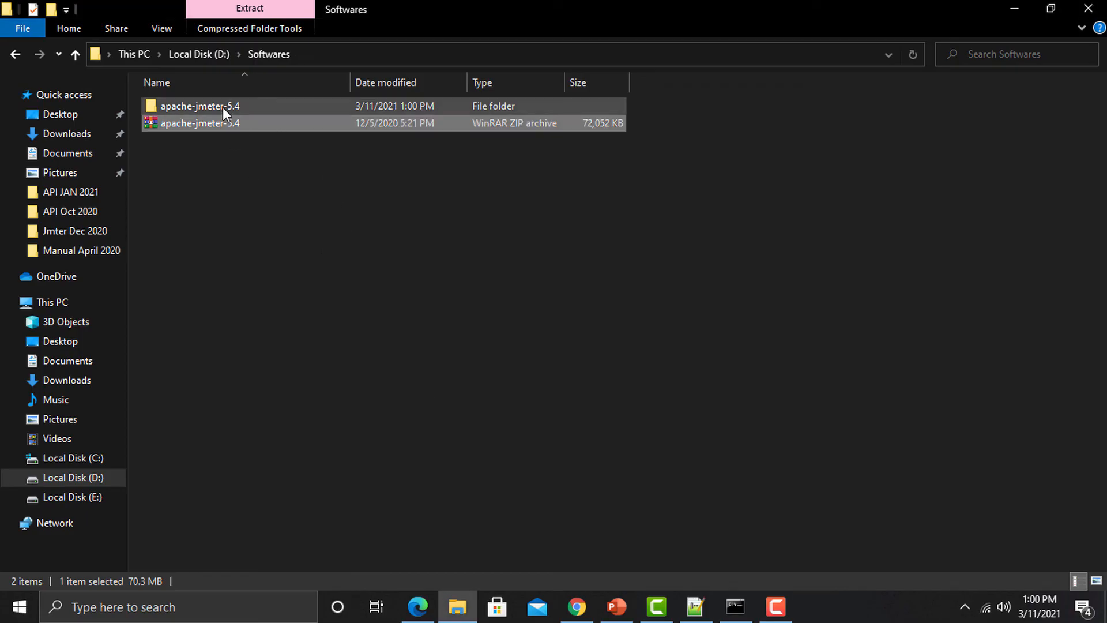
- Navigate into apache-jmeter-5.4 and then its bin folder listing the jmeter launcher files
double_click(200, 106)
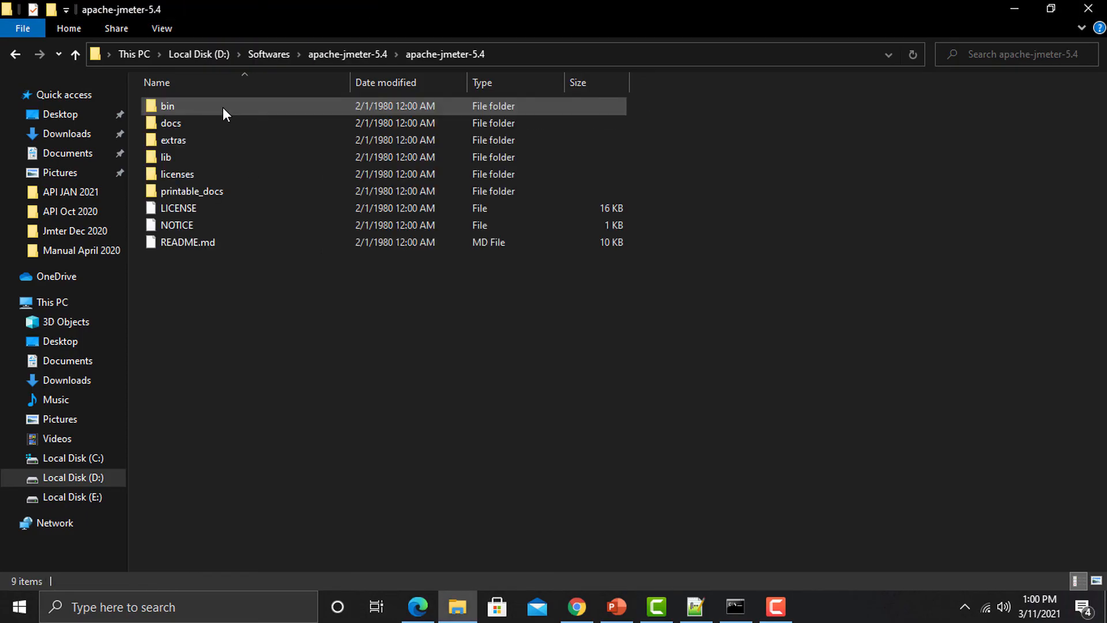
click(188, 242)
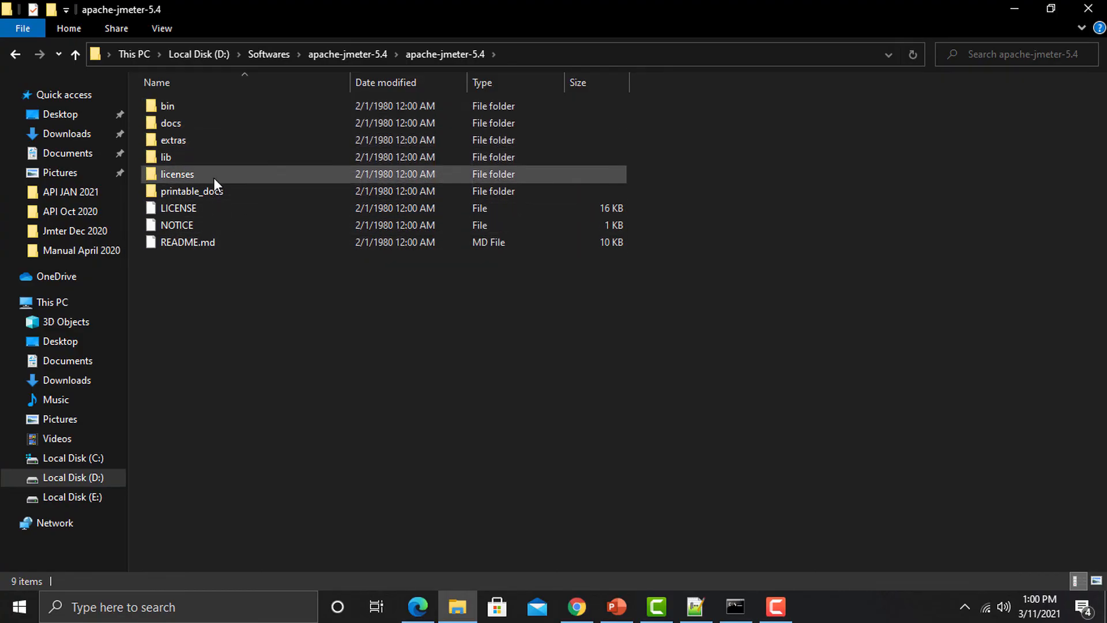
click(178, 208)
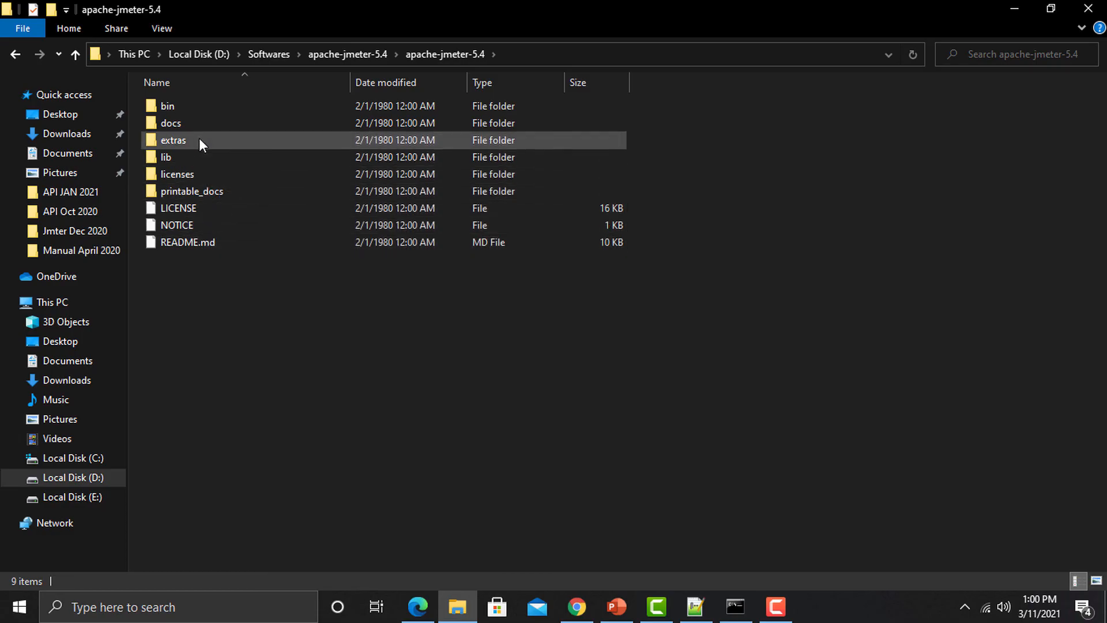
click(167, 107)
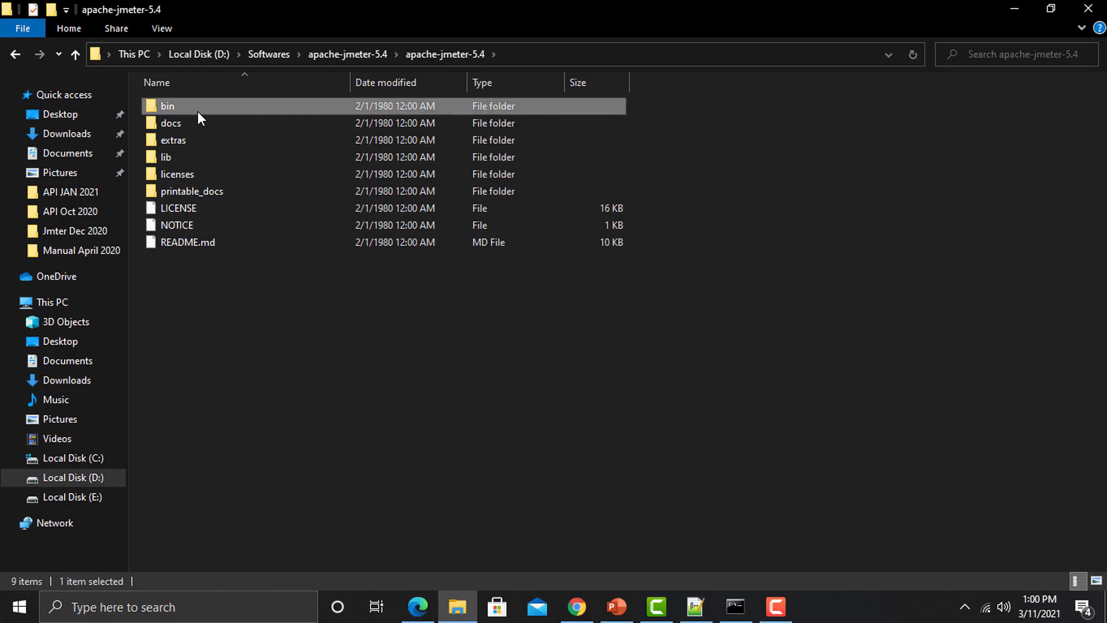
double_click(167, 106)
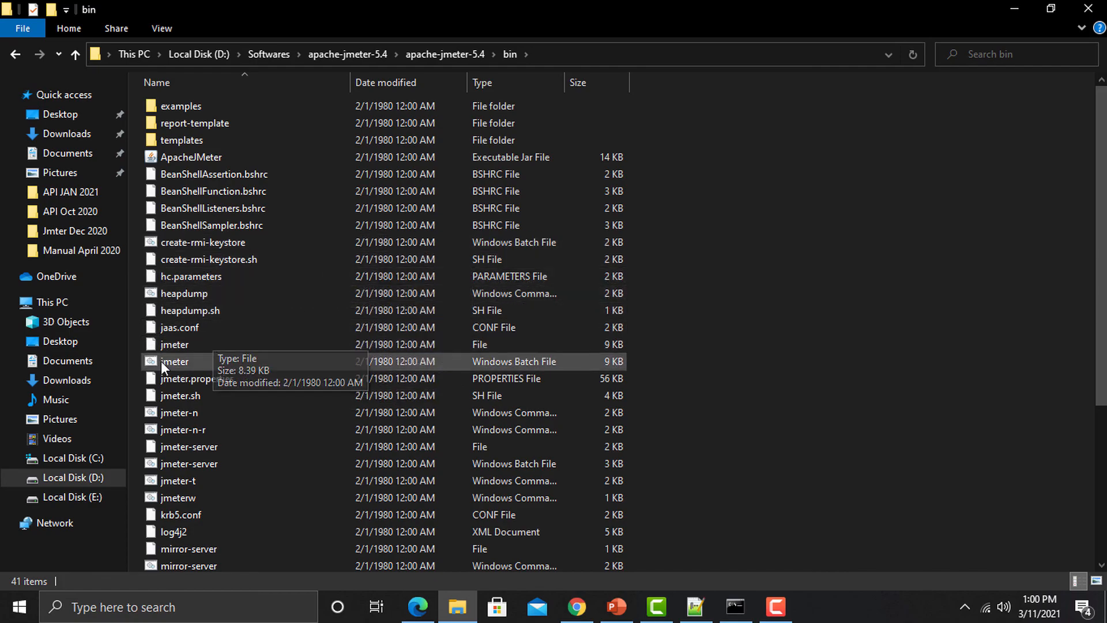
mouse_move(351, 372)
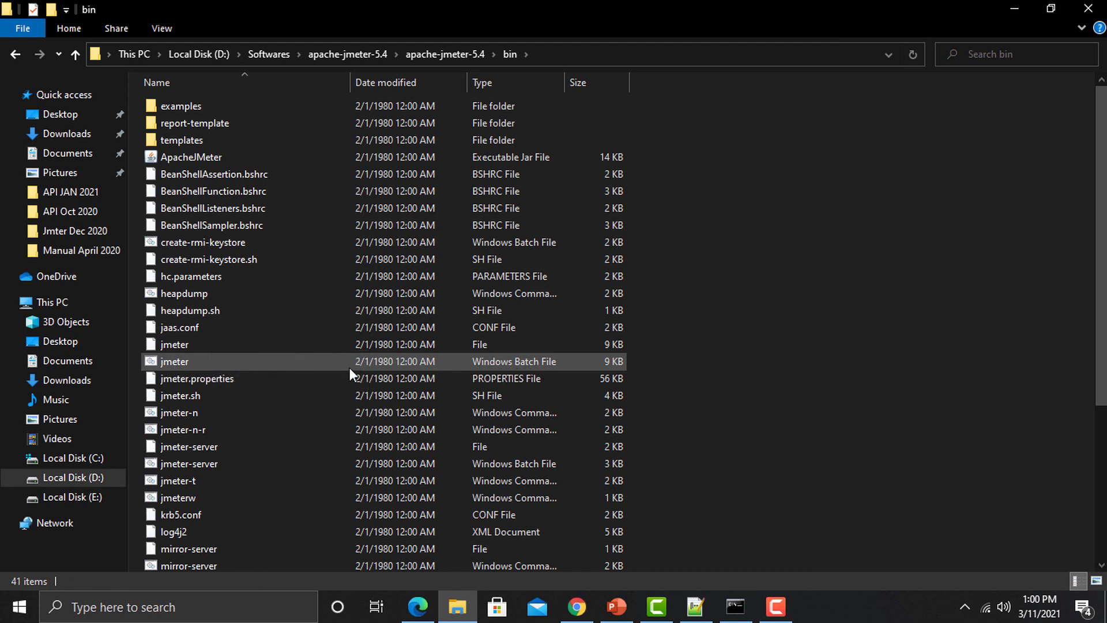
mouse_move(176, 364)
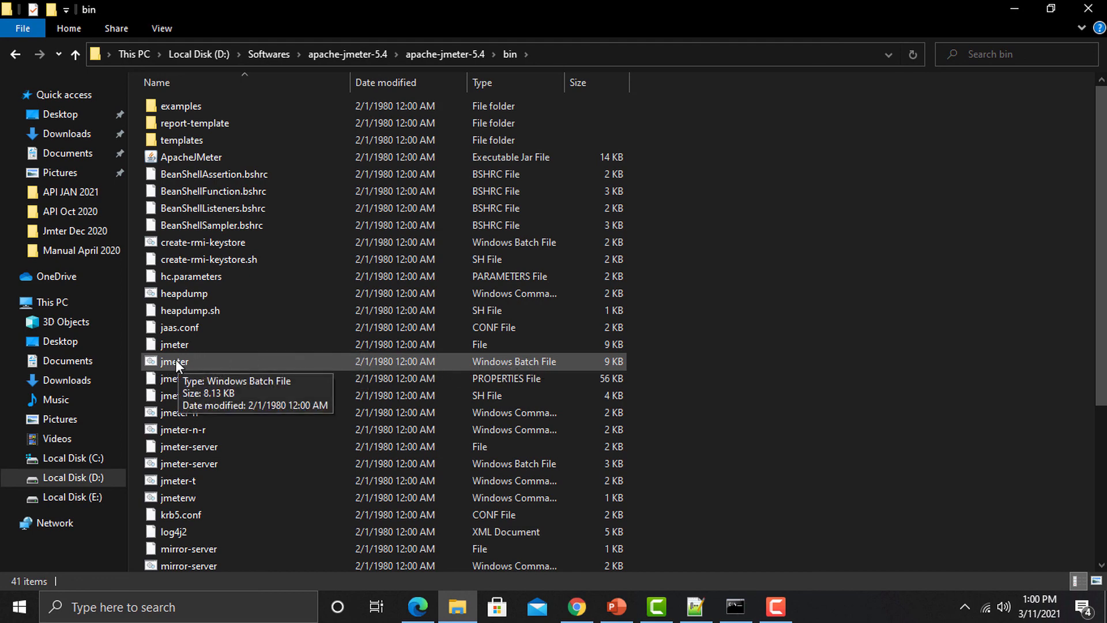
- Start Apache JMeter 5.4 from jmeter.bat, showing an empty Test Plan
double_click(174, 361)
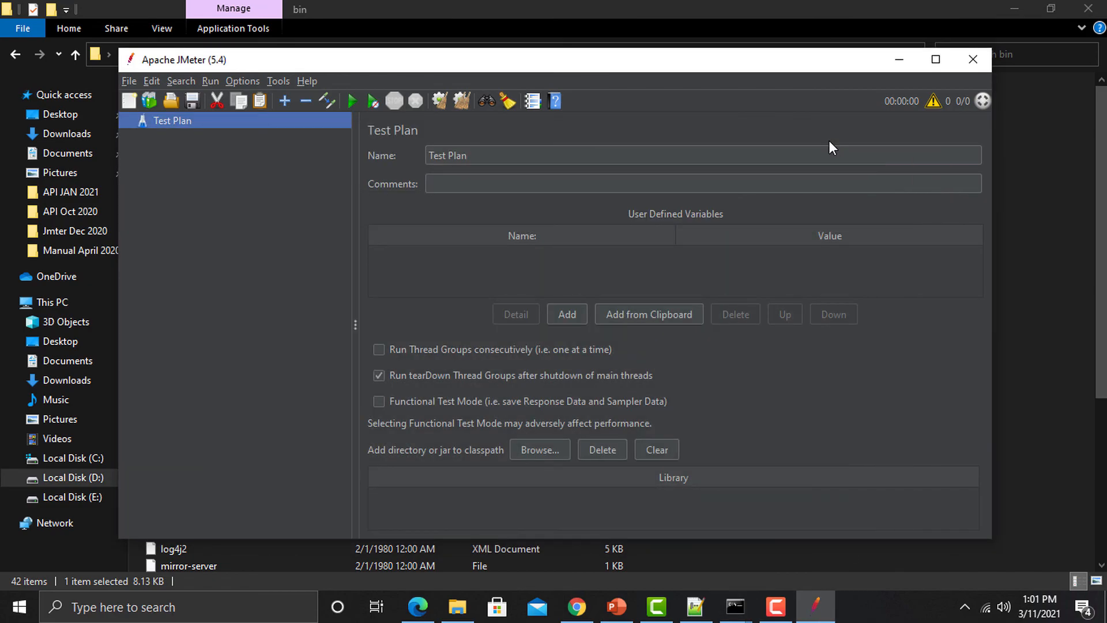
mouse_move(898, 59)
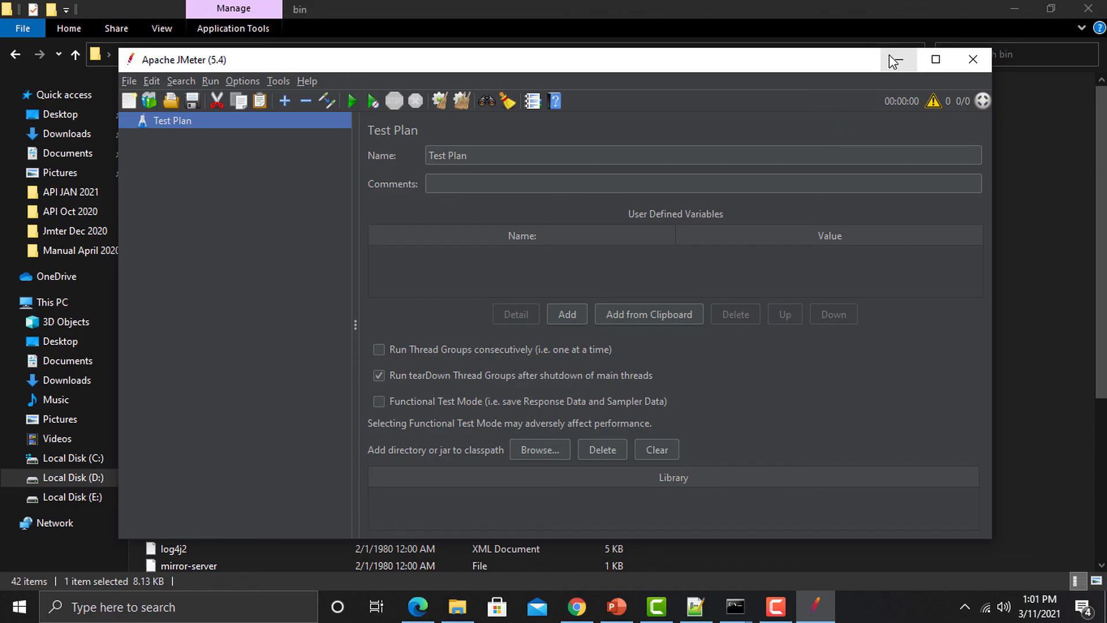